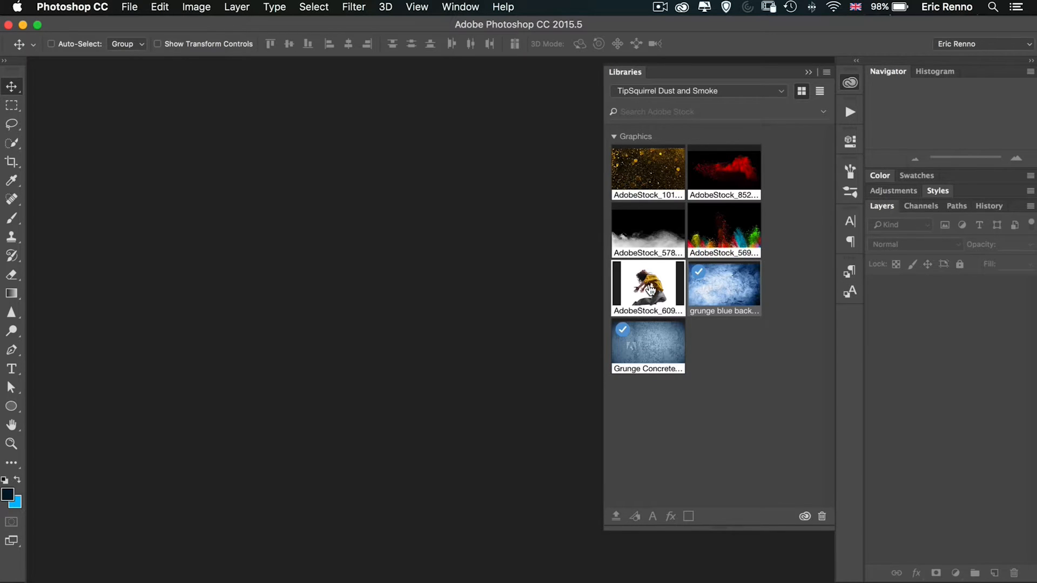
# Open the jumping dancer photo and stretch the blue grunge texture to fill the whole canvas.
pyautogui.doubleClick(647, 288)
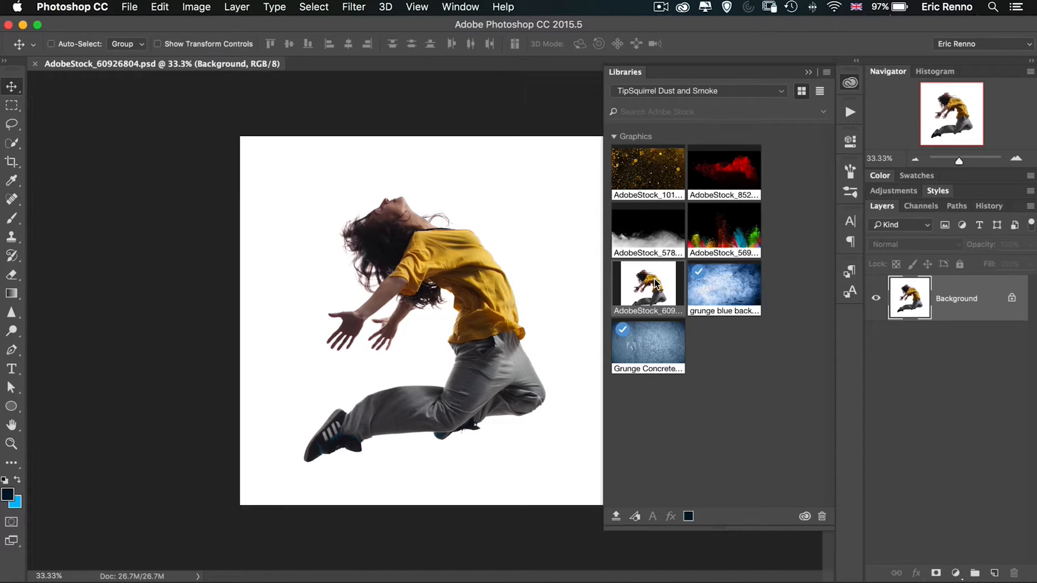
pyautogui.moveTo(726, 294)
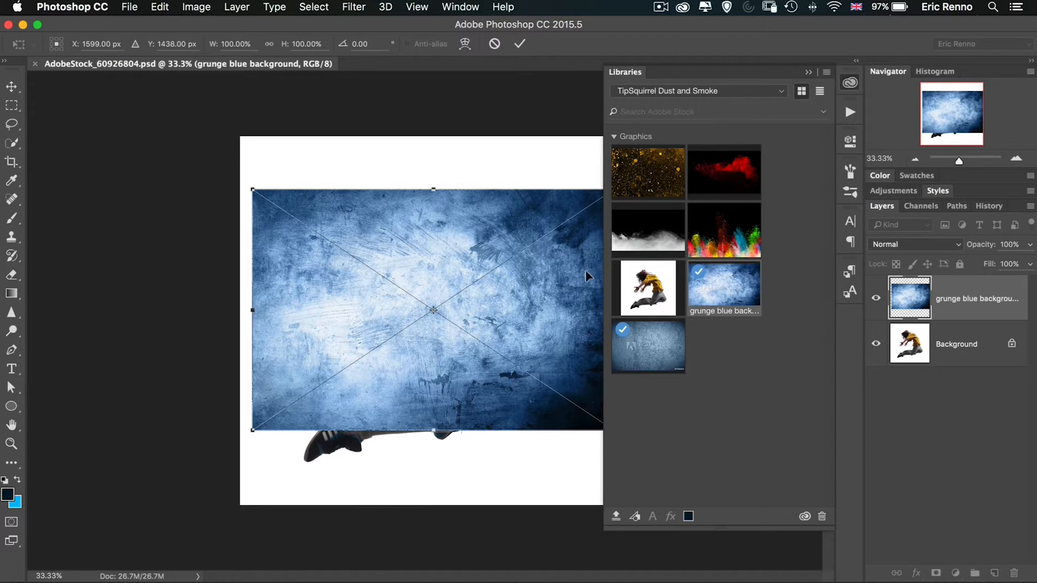
pyautogui.click(808, 71)
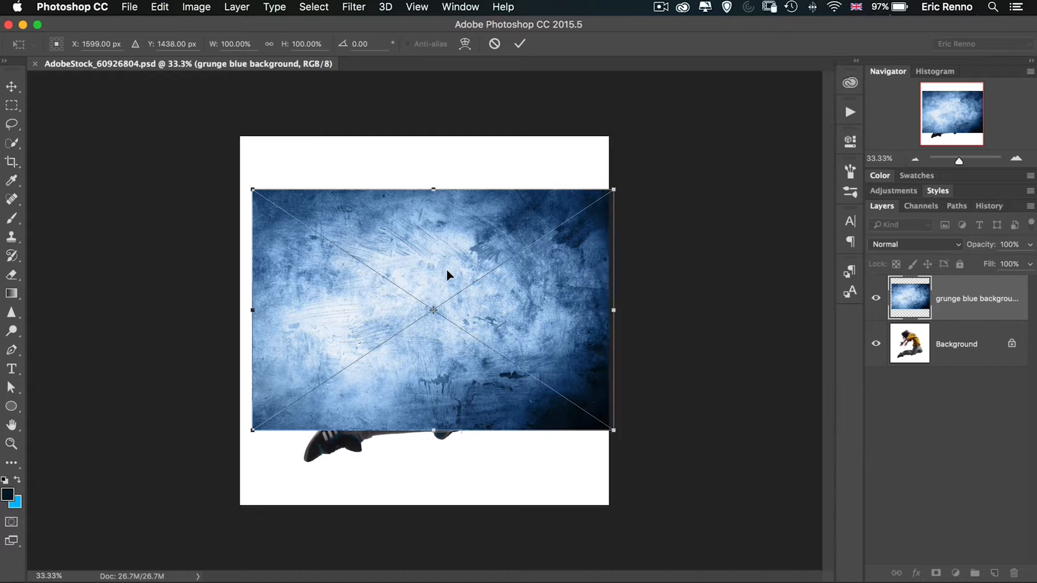
pyautogui.moveTo(434, 311); pyautogui.dragTo(415, 257)
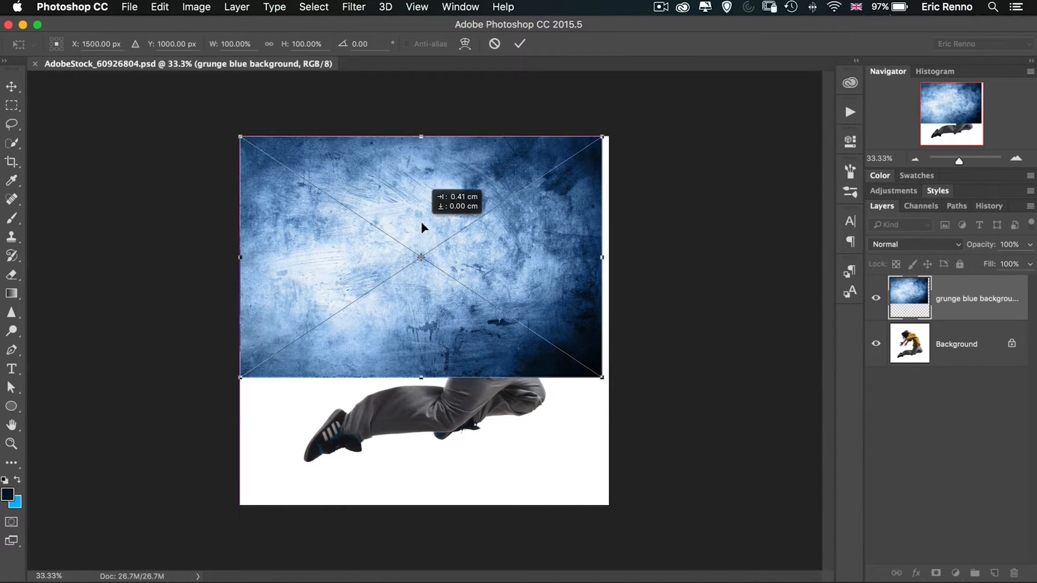
pyautogui.moveTo(601, 378); pyautogui.dragTo(625, 444)
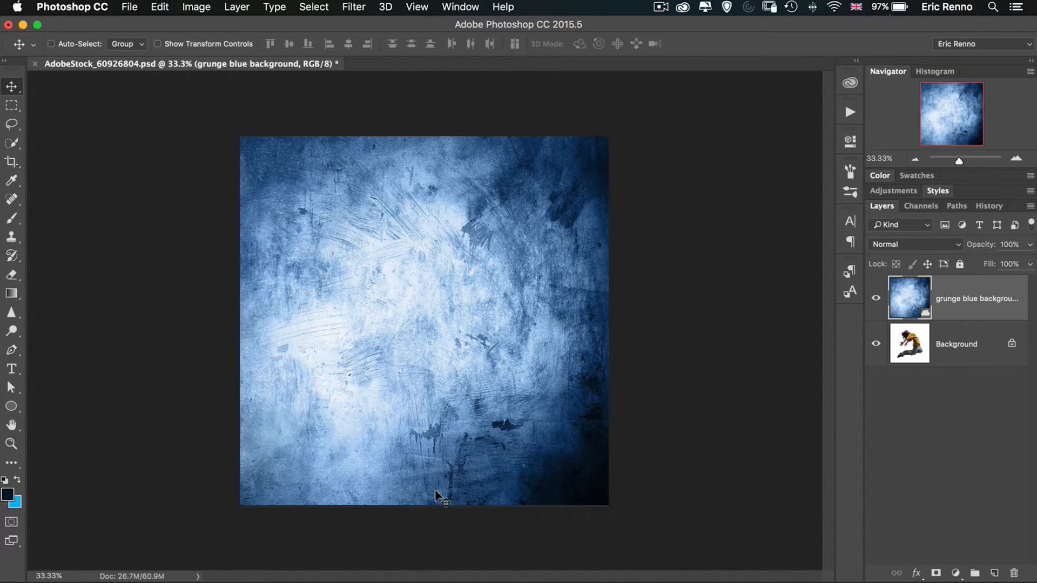
# Set the grunge texture layer's blend mode to Darken so the dancer shows through.
pyautogui.click(916, 244)
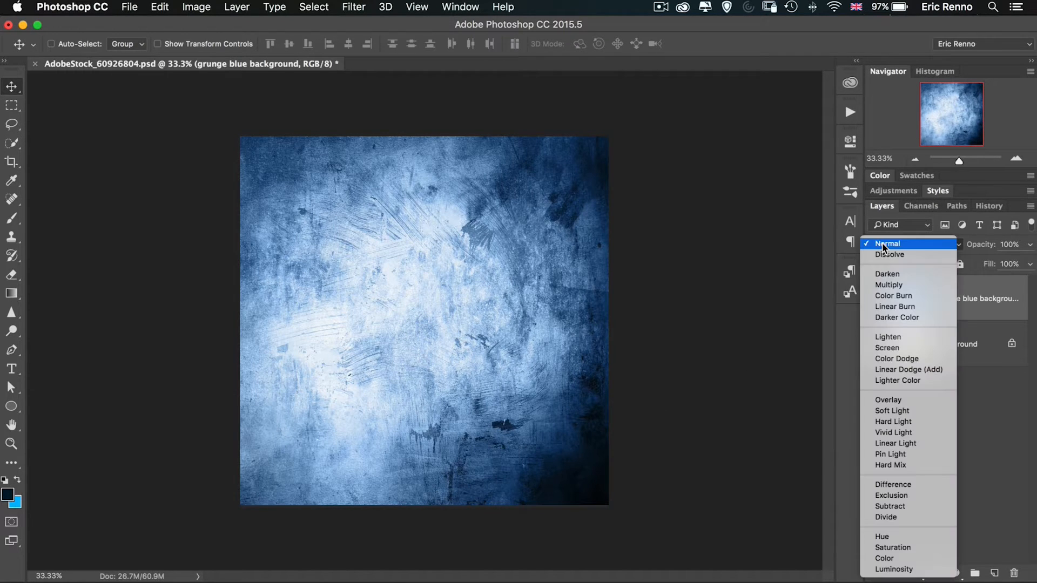
pyautogui.click(888, 274)
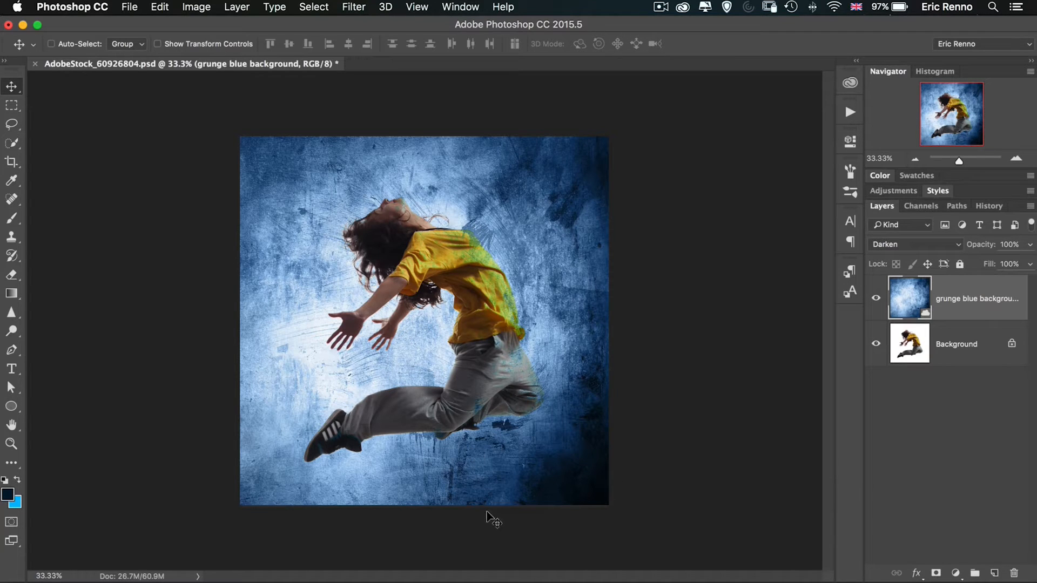
pyautogui.moveTo(503, 318)
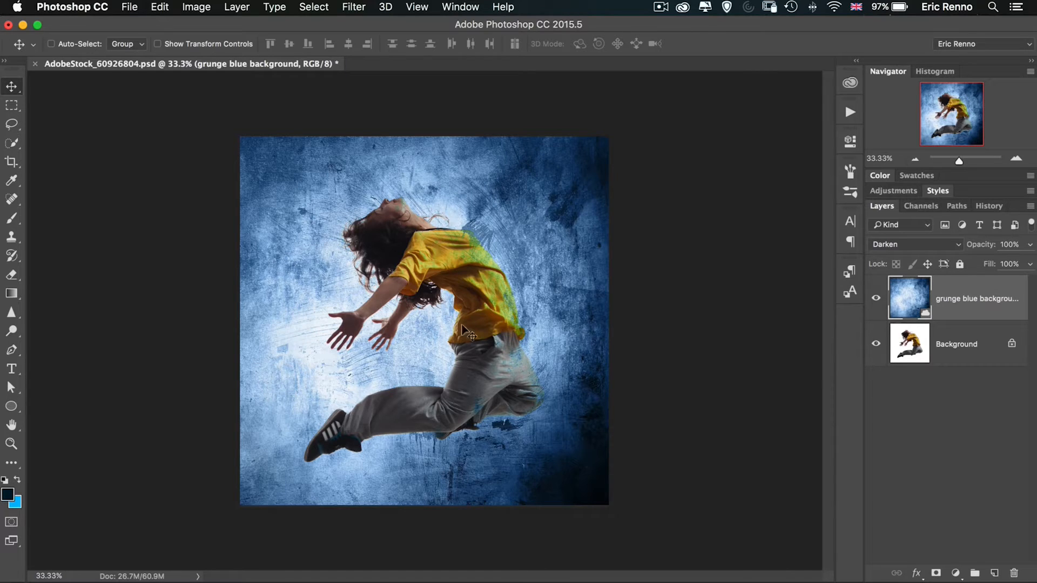
pyautogui.moveTo(753, 324)
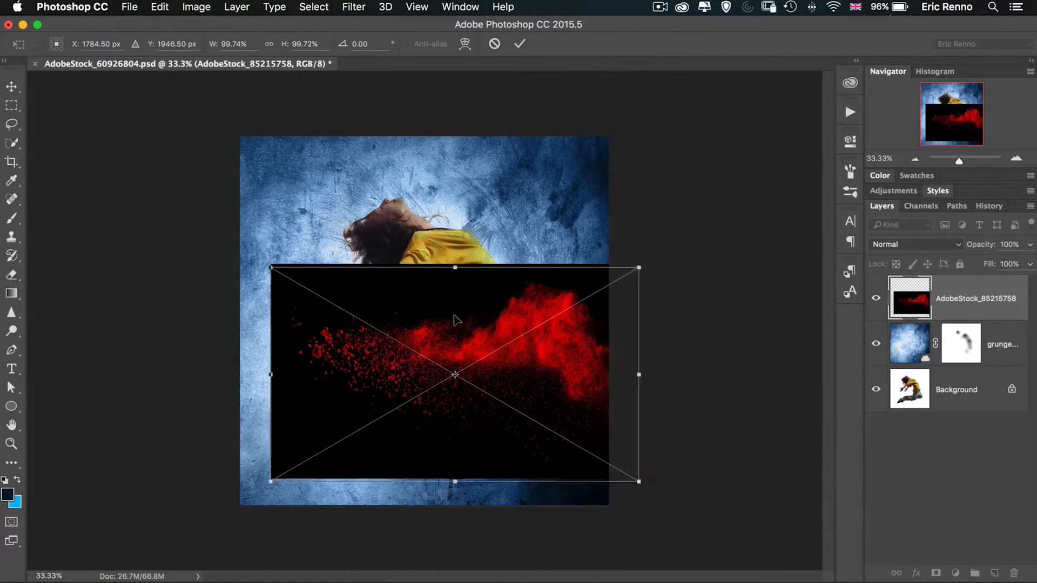
# Enlarge the red powder image across the lower canvas and commit the transform.
pyautogui.moveTo(454, 375); pyautogui.dragTo(423, 399)
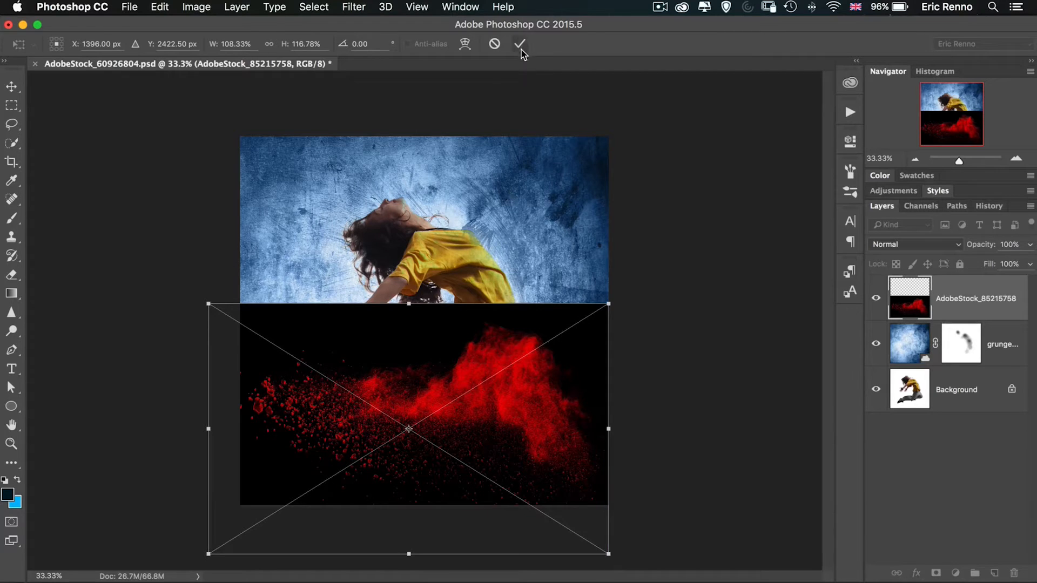
pyautogui.click(521, 44)
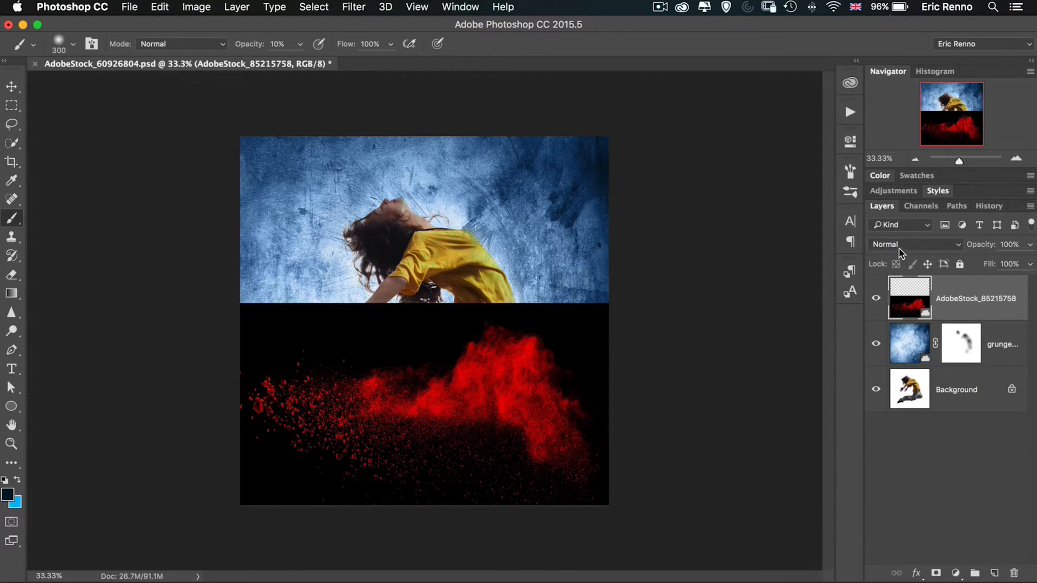
# Rotate the powder copy about 44°, move it upper-left, stretch it taller and commit.
pyautogui.click(916, 244)
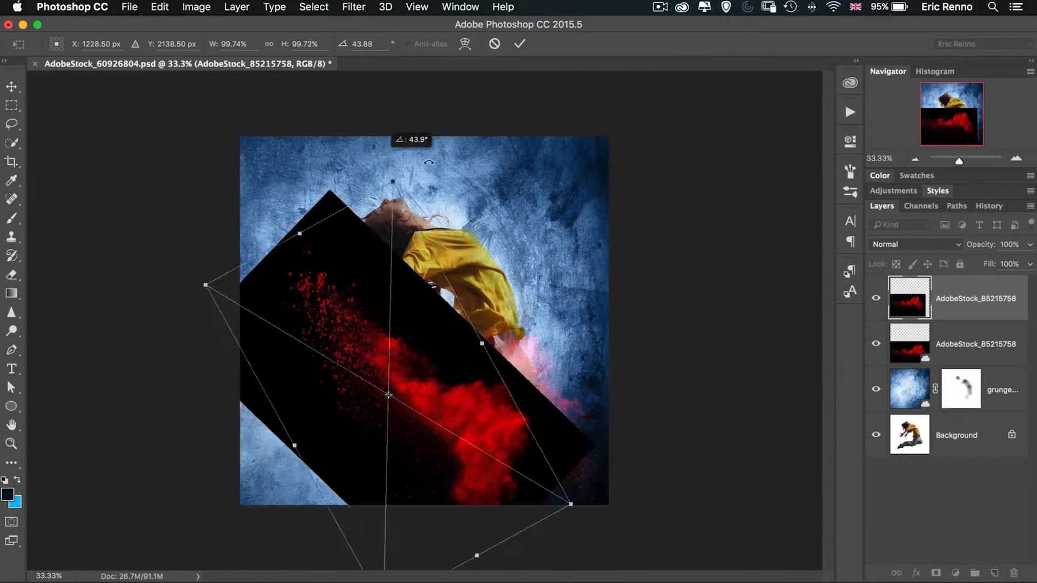
pyautogui.moveTo(570, 505); pyautogui.dragTo(495, 168)
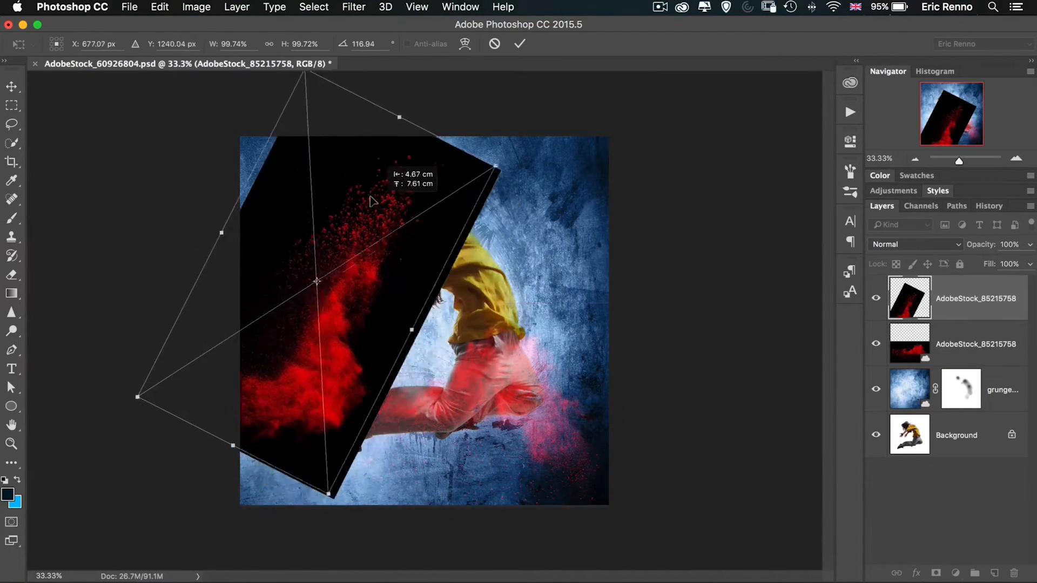
pyautogui.moveTo(411, 330); pyautogui.dragTo(499, 375)
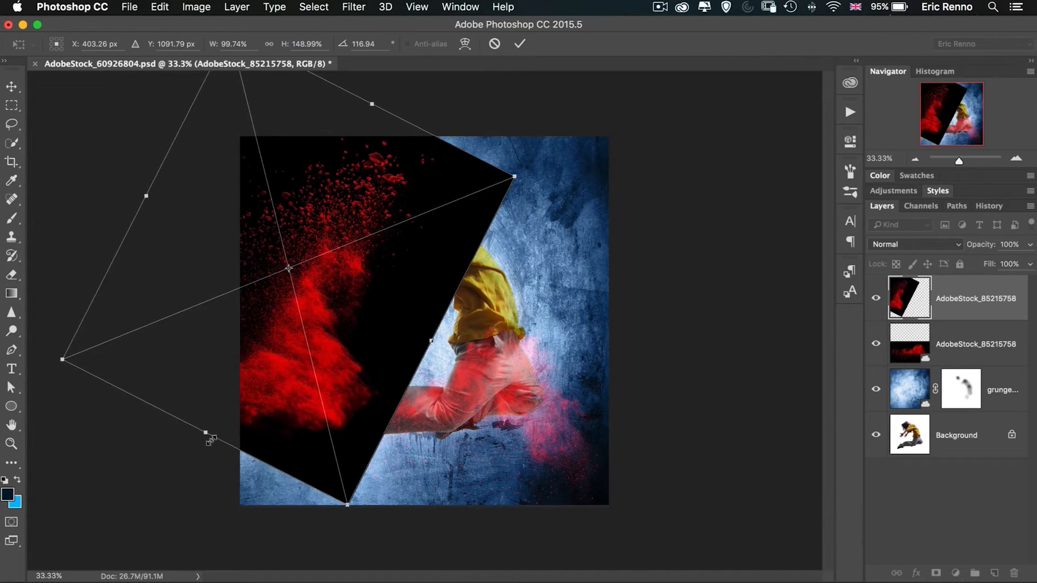
pyautogui.moveTo(206, 434); pyautogui.dragTo(210, 473)
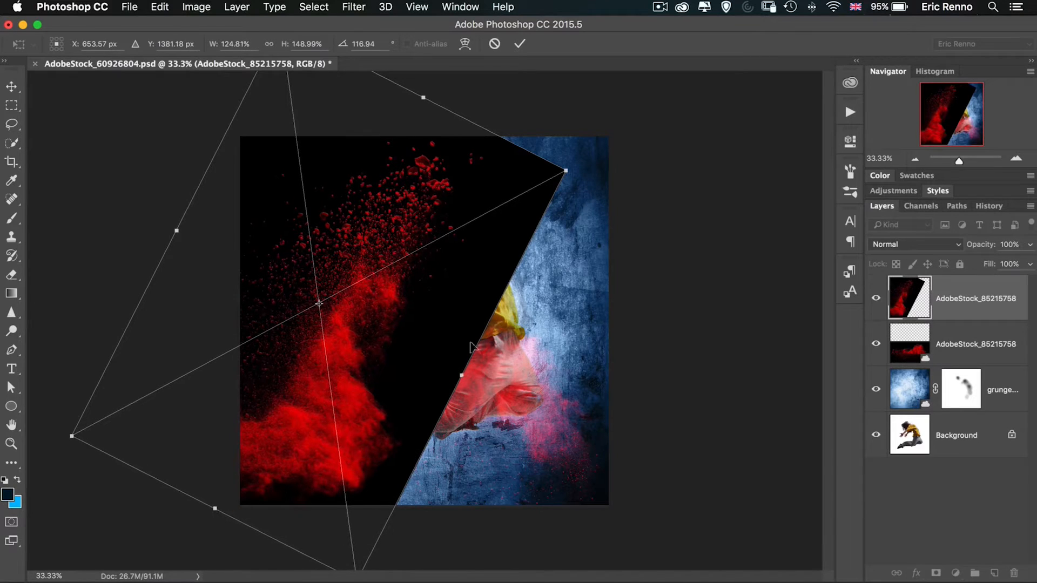
pyautogui.click(520, 43)
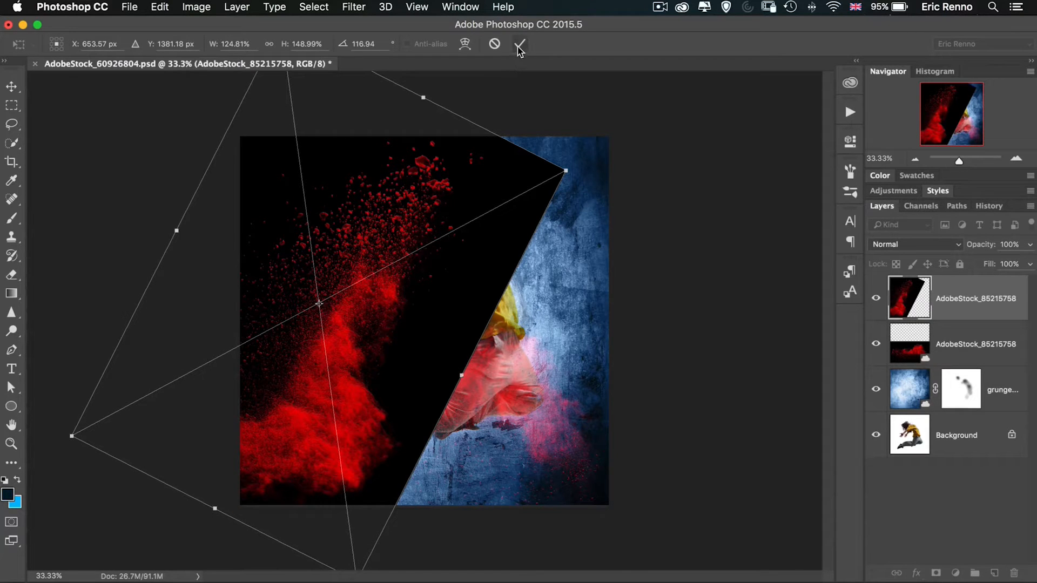
pyautogui.click(519, 44)
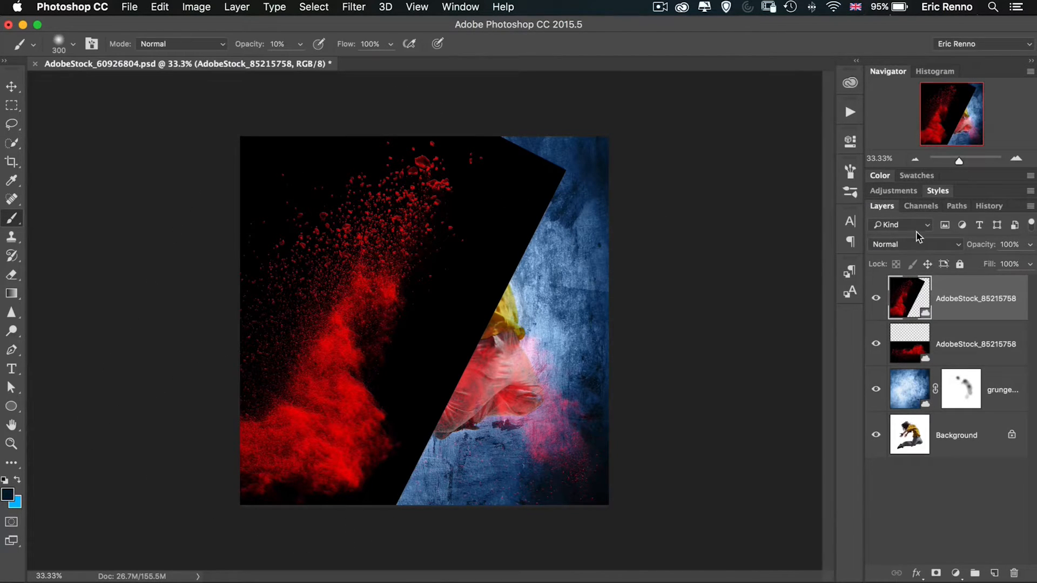
# Blend the rotated powder layer with Screen at 50% opacity.
pyautogui.click(915, 245)
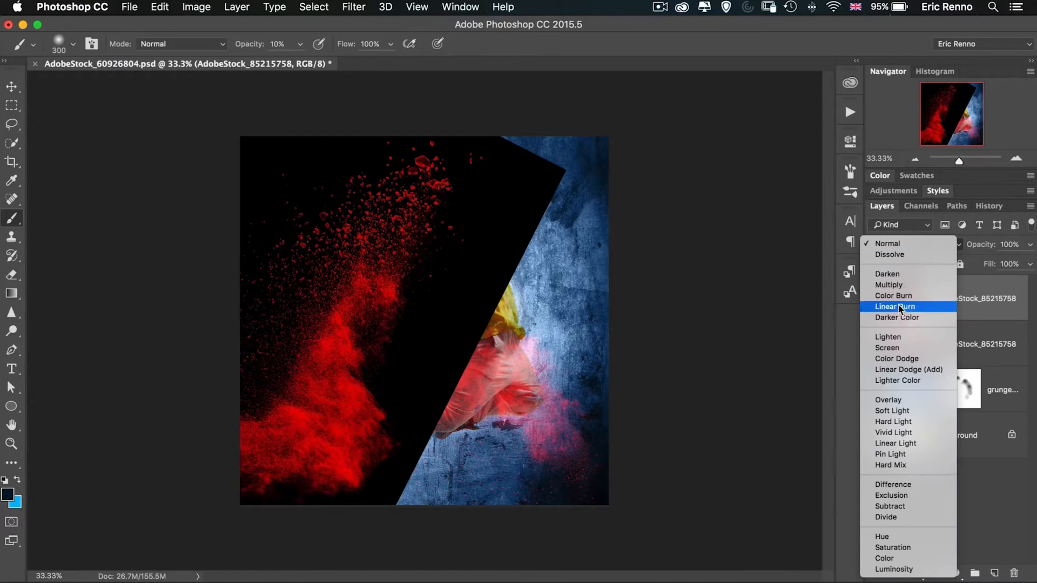
pyautogui.click(887, 346)
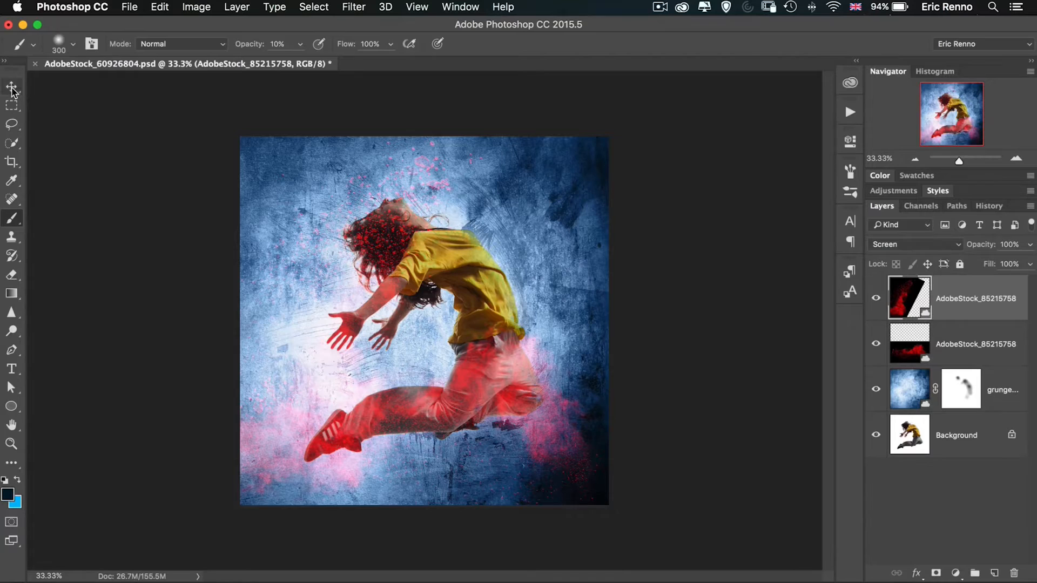
pyautogui.click(12, 87)
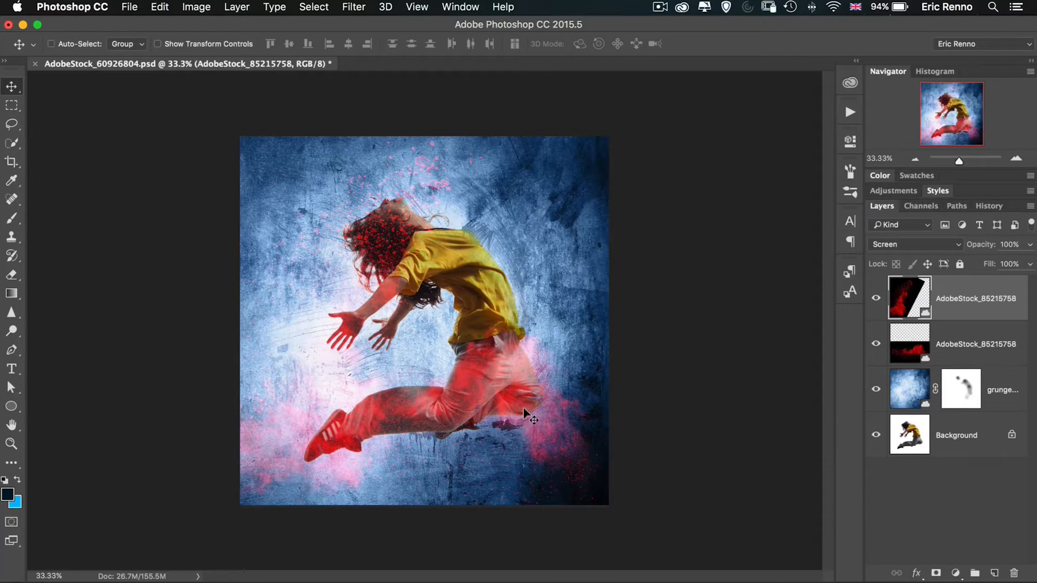
pyautogui.click(1011, 245)
pyautogui.write('50')
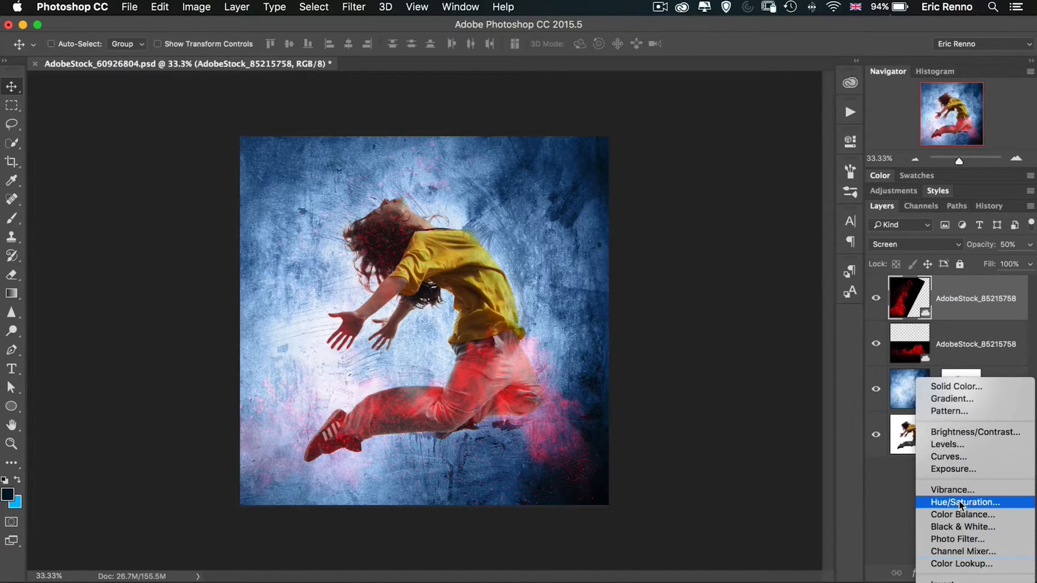
# Add a clipped Hue/Saturation adjustment on the powder with hue −56 and saturation −58.
pyautogui.click(963, 502)
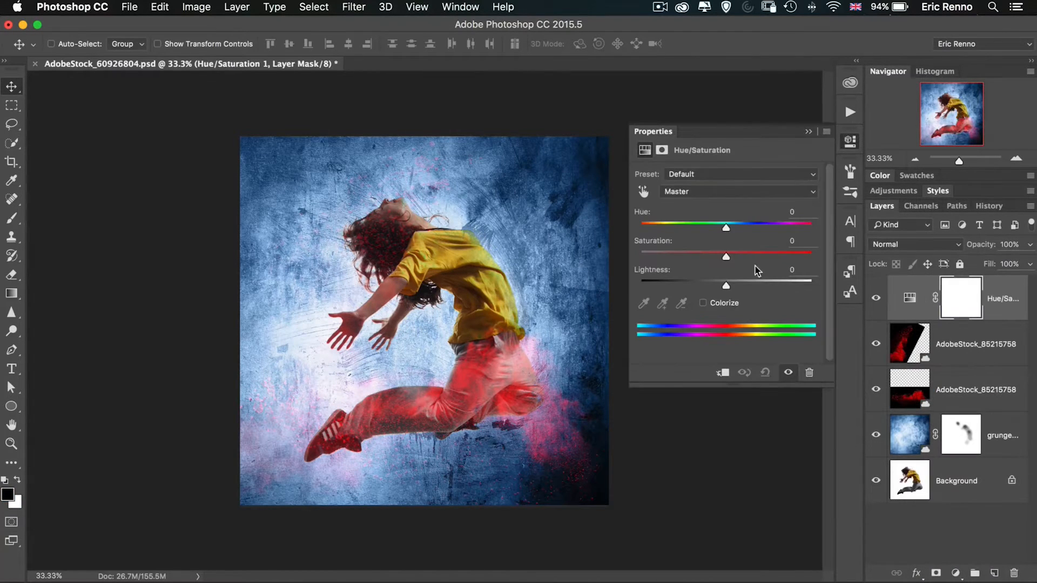
pyautogui.moveTo(725, 228); pyautogui.dragTo(685, 228)
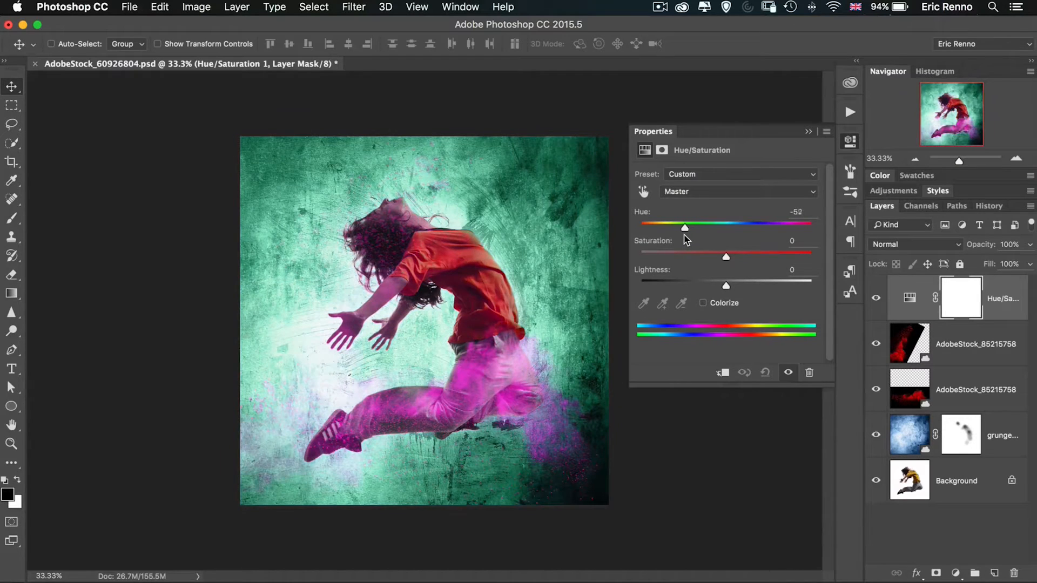
pyautogui.moveTo(685, 228); pyautogui.dragTo(681, 228)
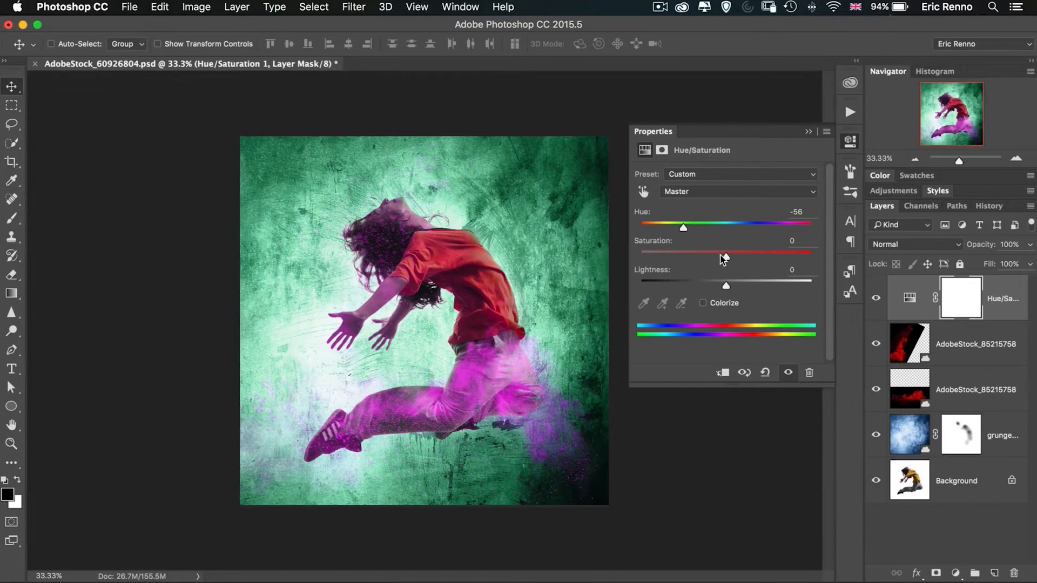
pyautogui.moveTo(726, 253); pyautogui.dragTo(671, 258)
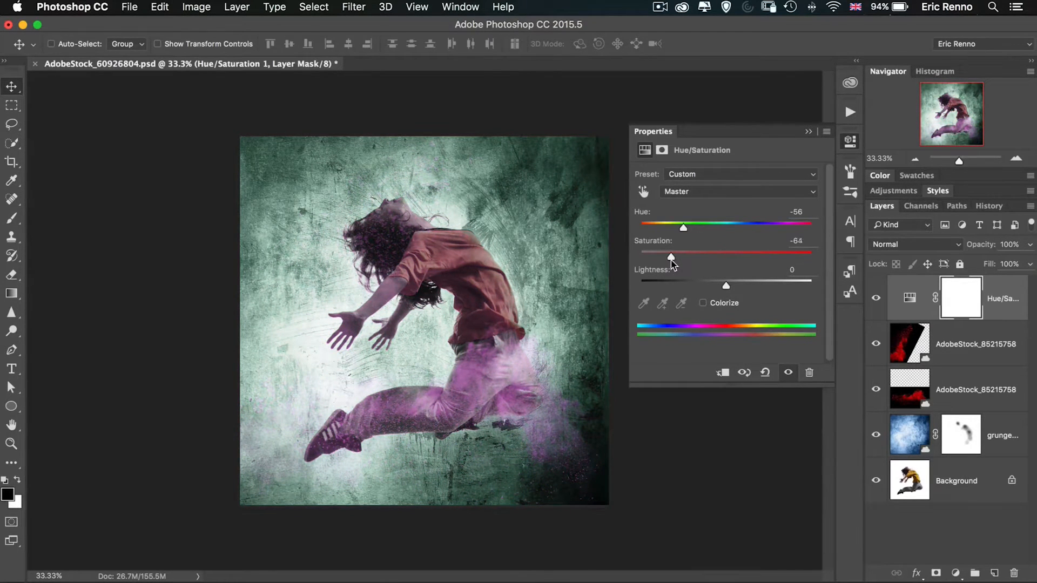
pyautogui.moveTo(671, 258); pyautogui.dragTo(676, 257)
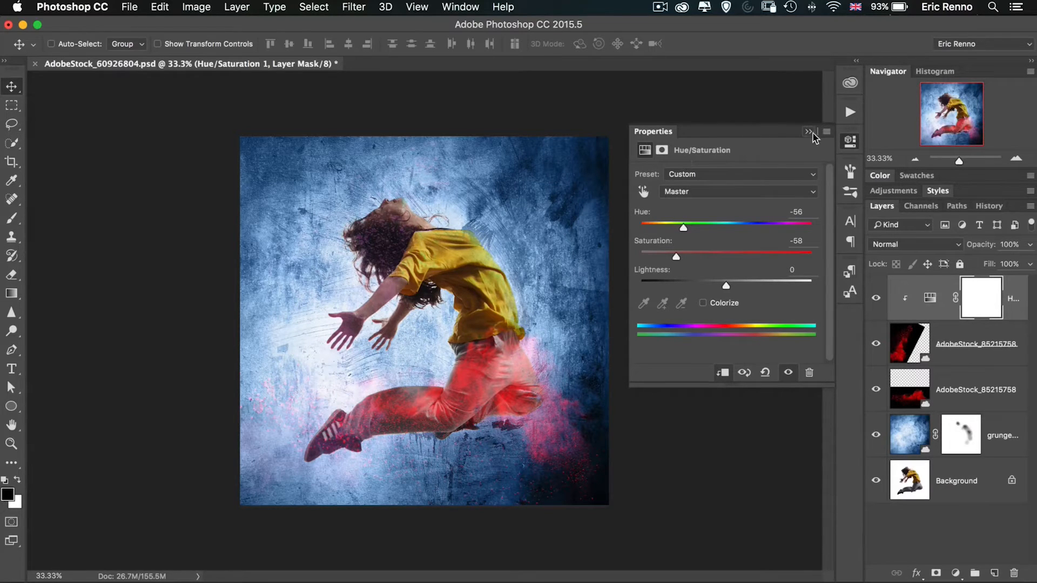
pyautogui.click(808, 132)
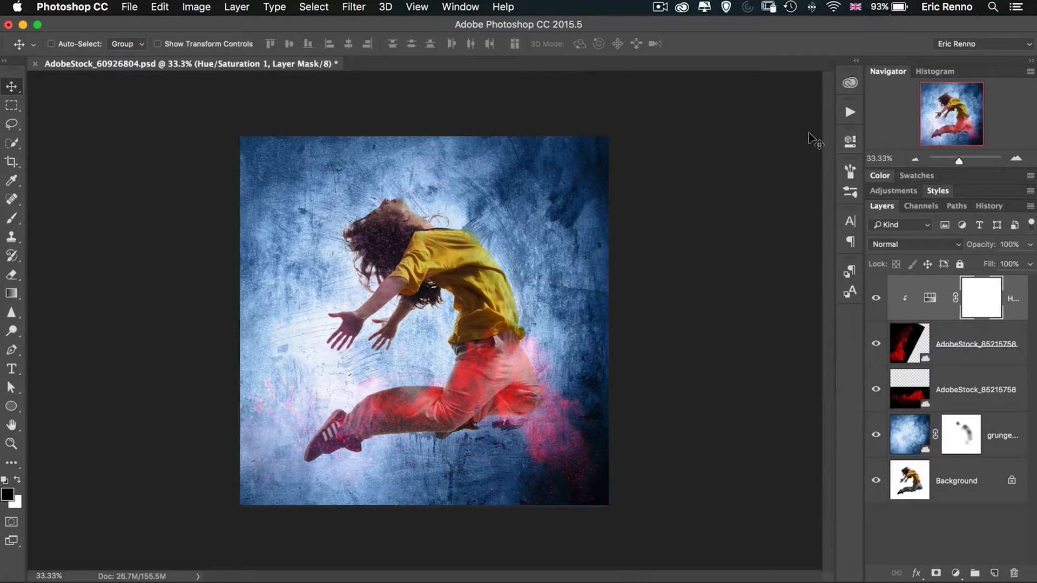
# Place the colourful powder burst from Libraries and blend it with Screen.
pyautogui.click(850, 82)
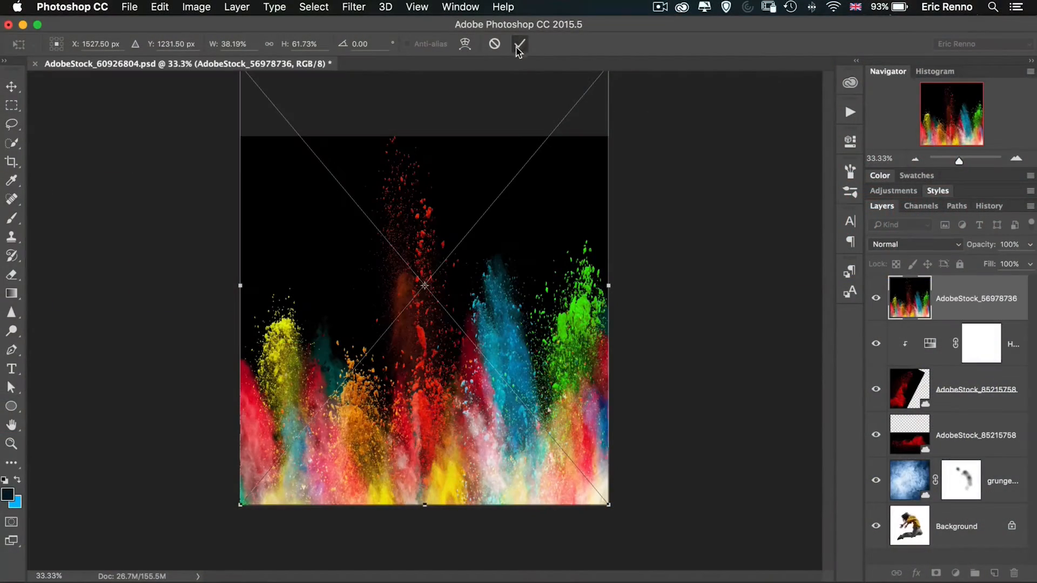
pyautogui.click(520, 44)
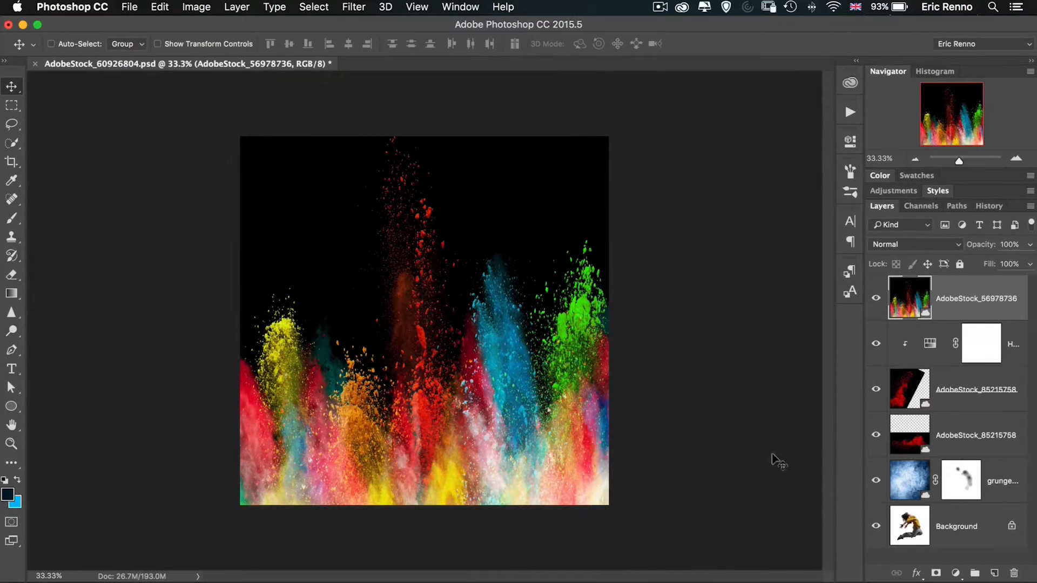
pyautogui.click(916, 244)
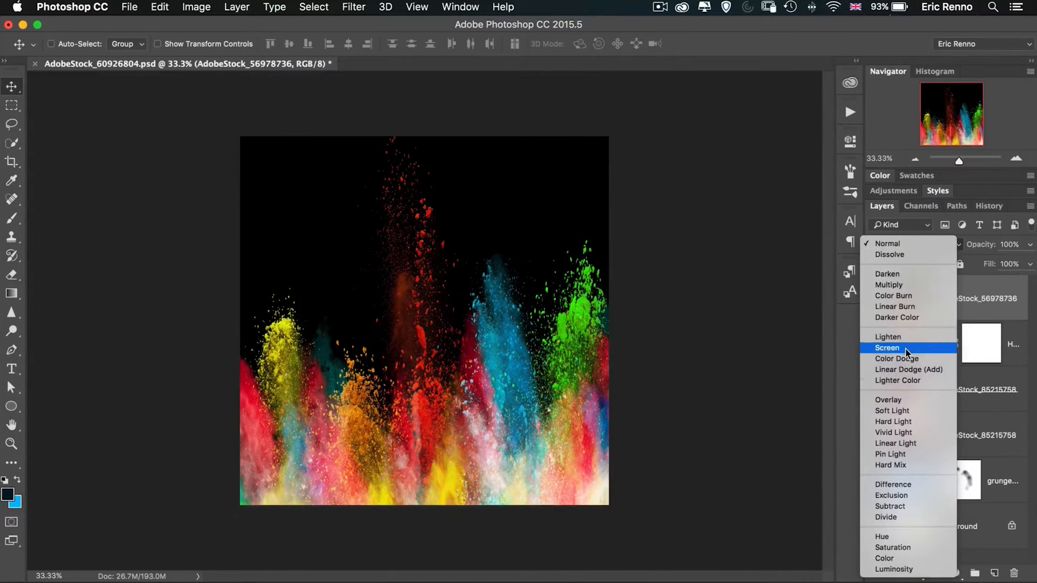
pyautogui.click(888, 347)
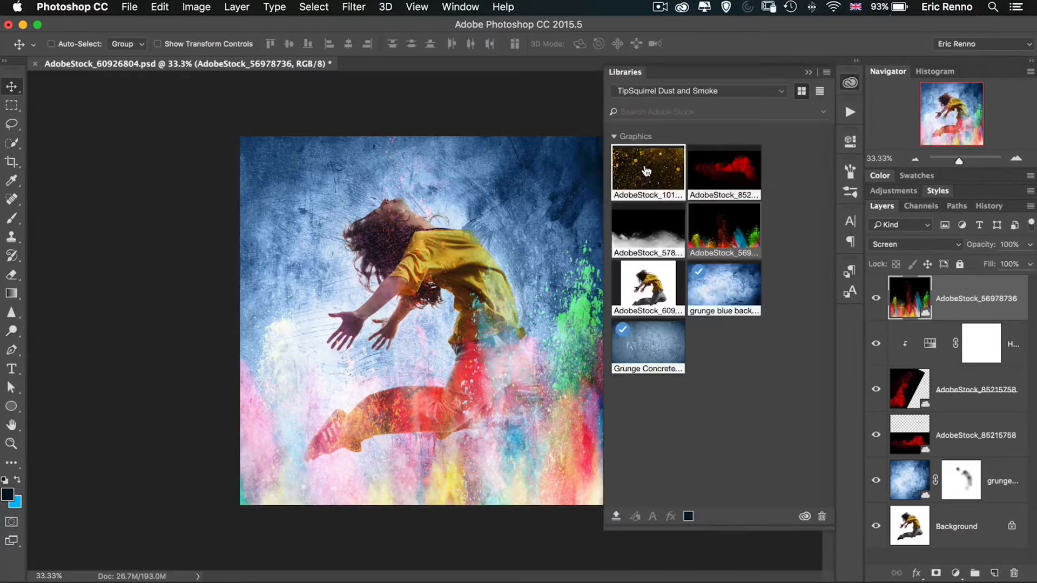
pyautogui.moveTo(647, 169)
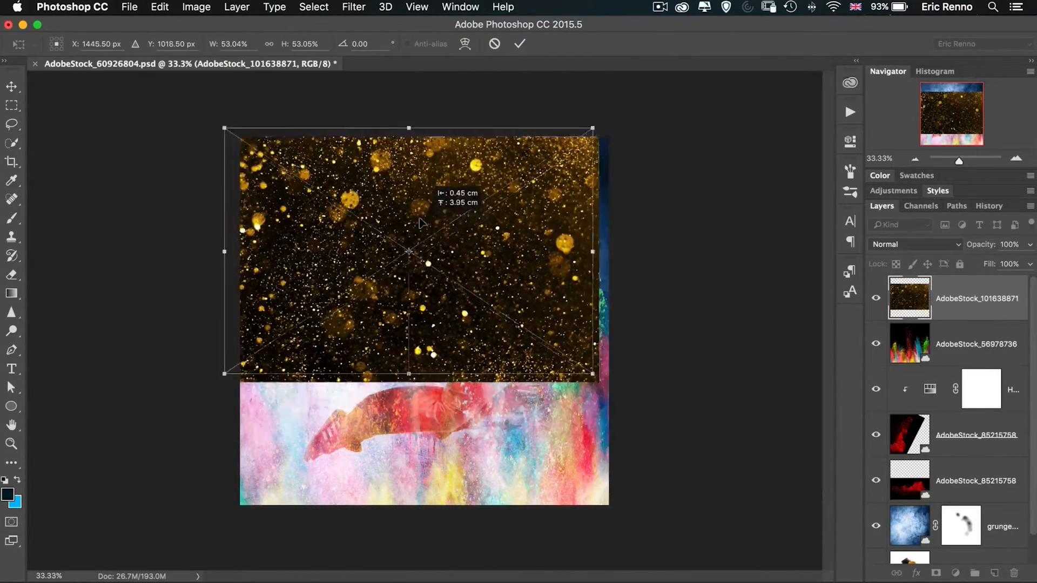
# Stretch the gold sparkles image to fill the canvas and blend it with Screen.
pyautogui.moveTo(408, 258); pyautogui.dragTo(424, 258)
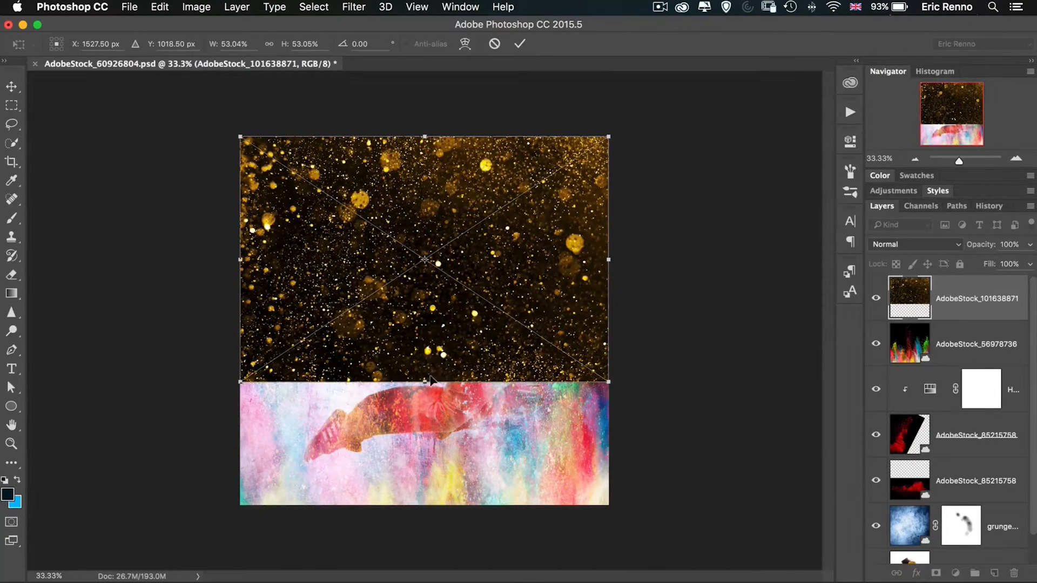
pyautogui.moveTo(423, 382); pyautogui.dragTo(423, 505)
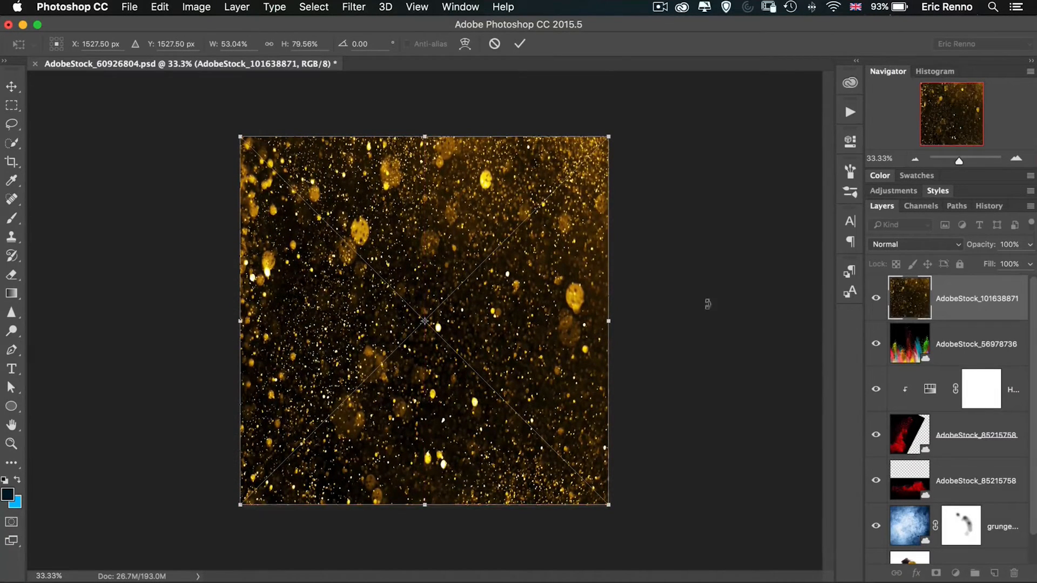
pyautogui.click(916, 244)
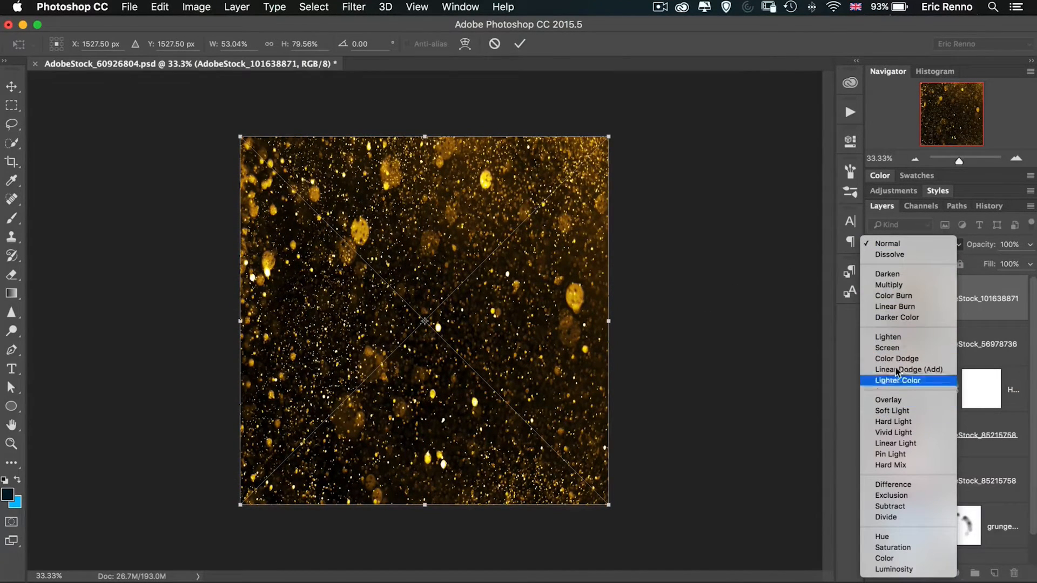
pyautogui.click(887, 347)
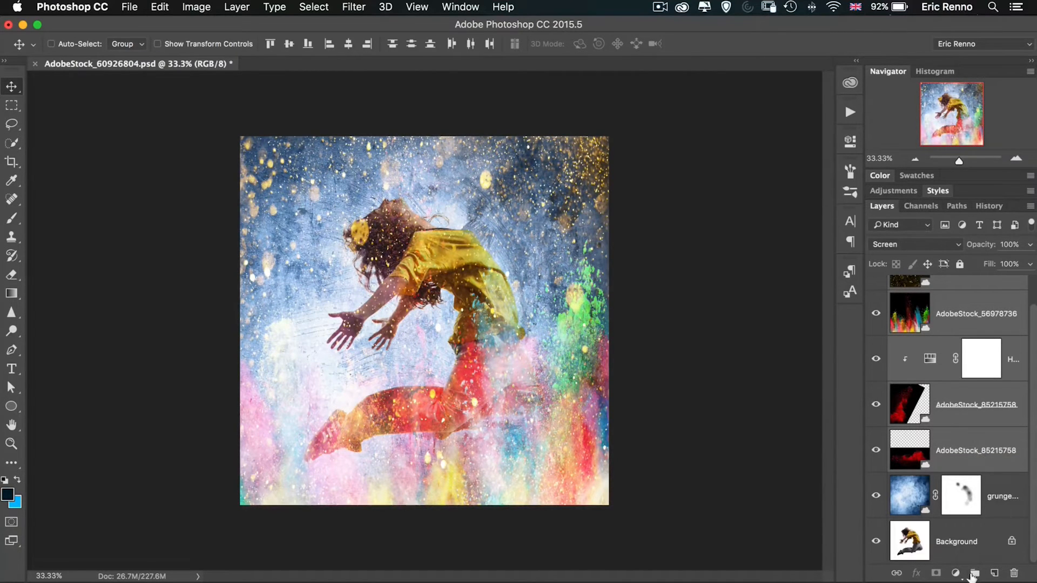
# Create a new layer group named Texture from the overlay layers.
pyautogui.click(973, 573)
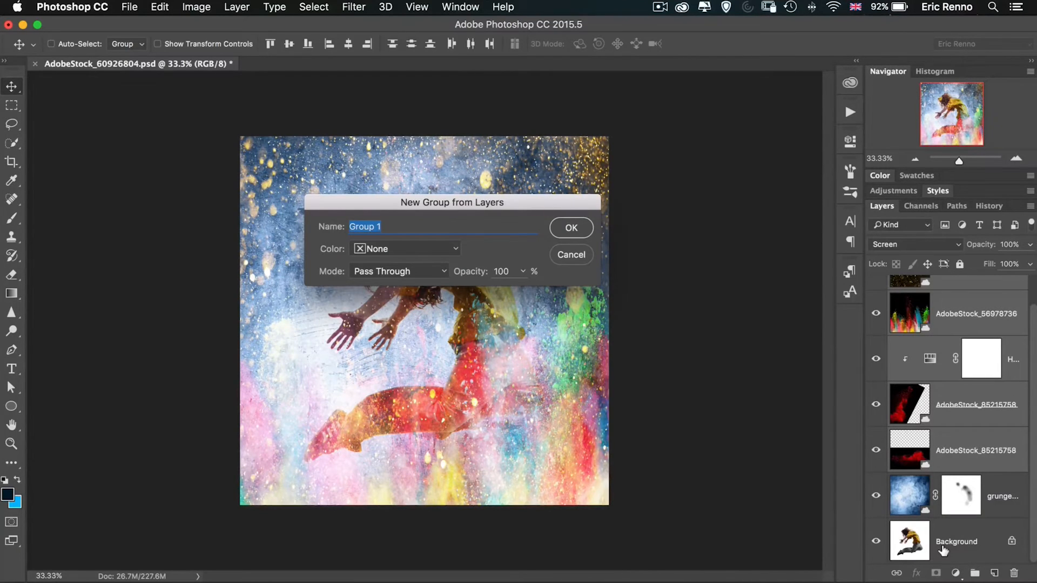
pyautogui.write('Text')
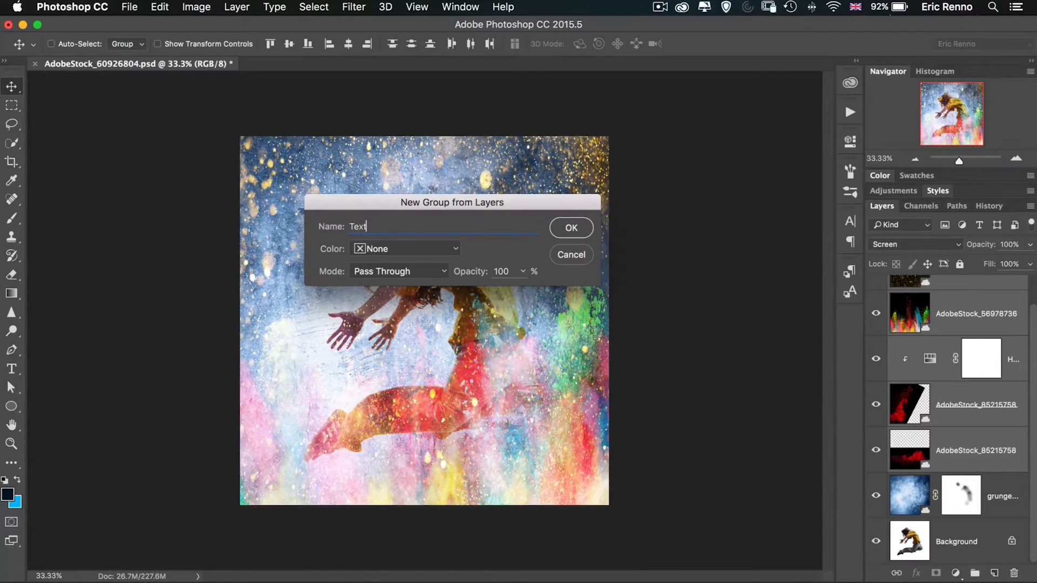
pyautogui.click(571, 228)
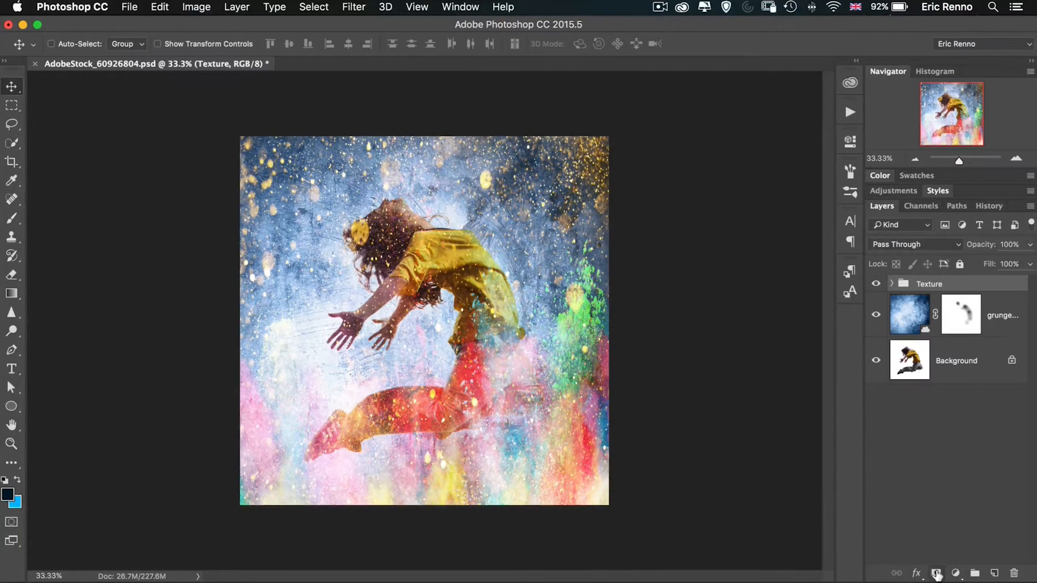
# Mask the Texture group and paint soft black at low opacity over the dancer.
pyautogui.click(936, 573)
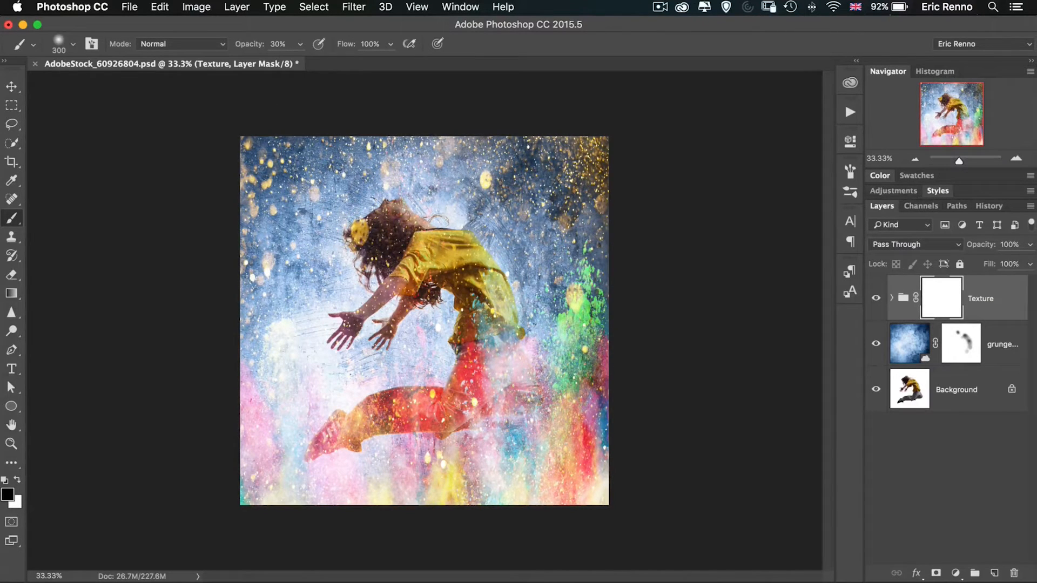
pyautogui.moveTo(396, 231); pyautogui.dragTo(423, 265)
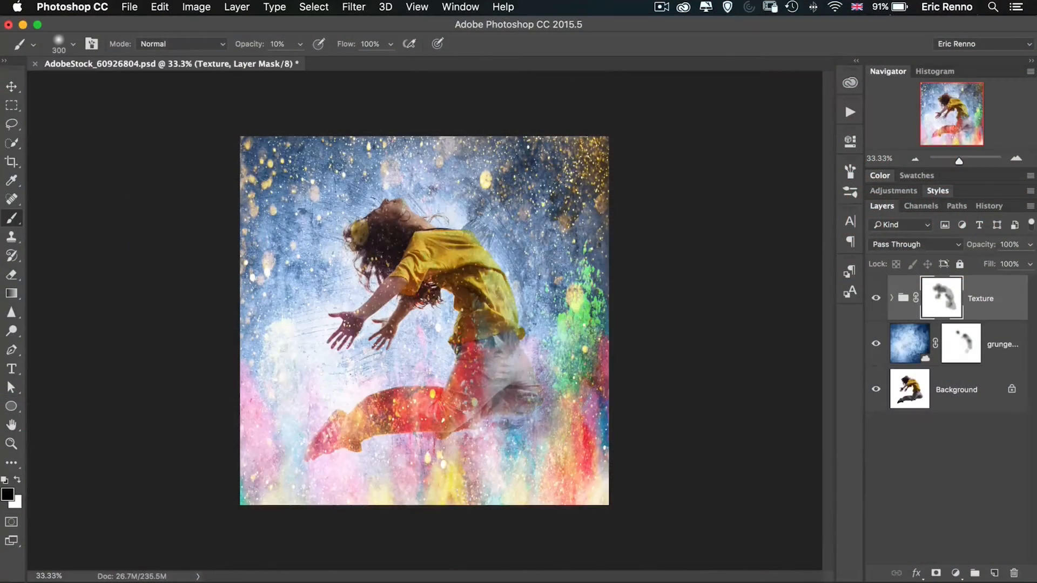
pyautogui.click(497, 349)
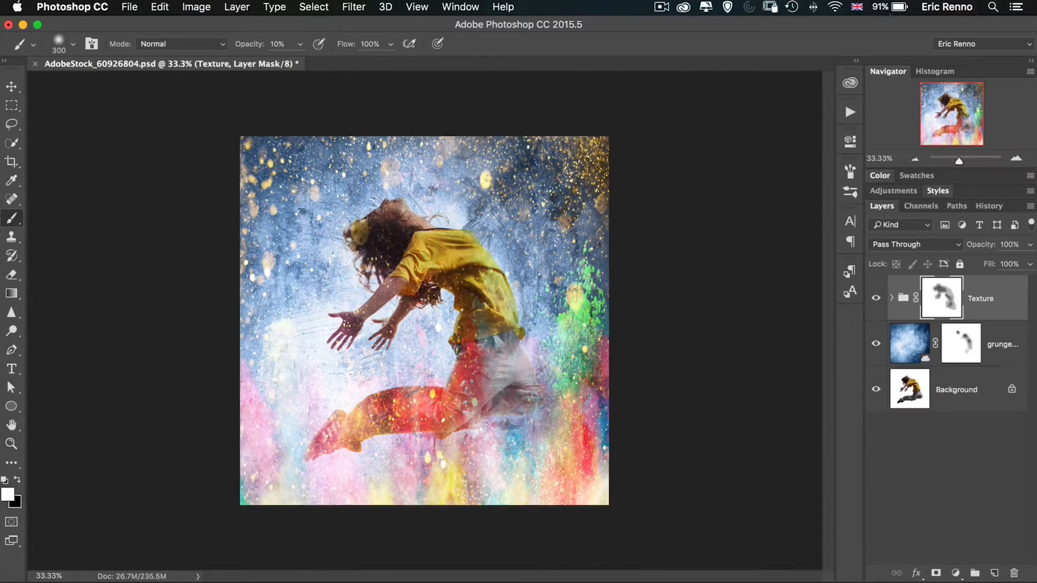
pyautogui.click(489, 377)
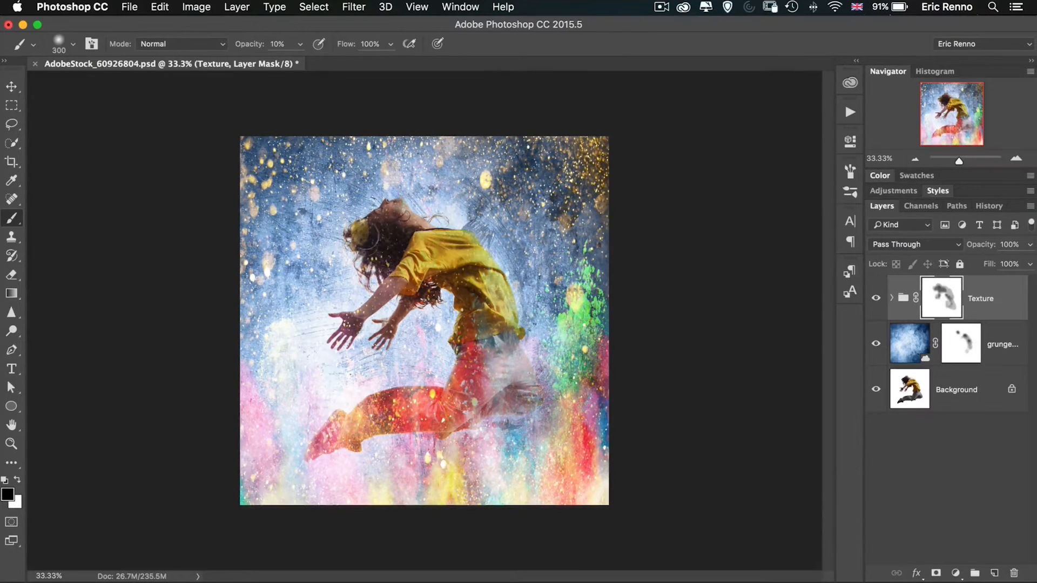
pyautogui.click(363, 228)
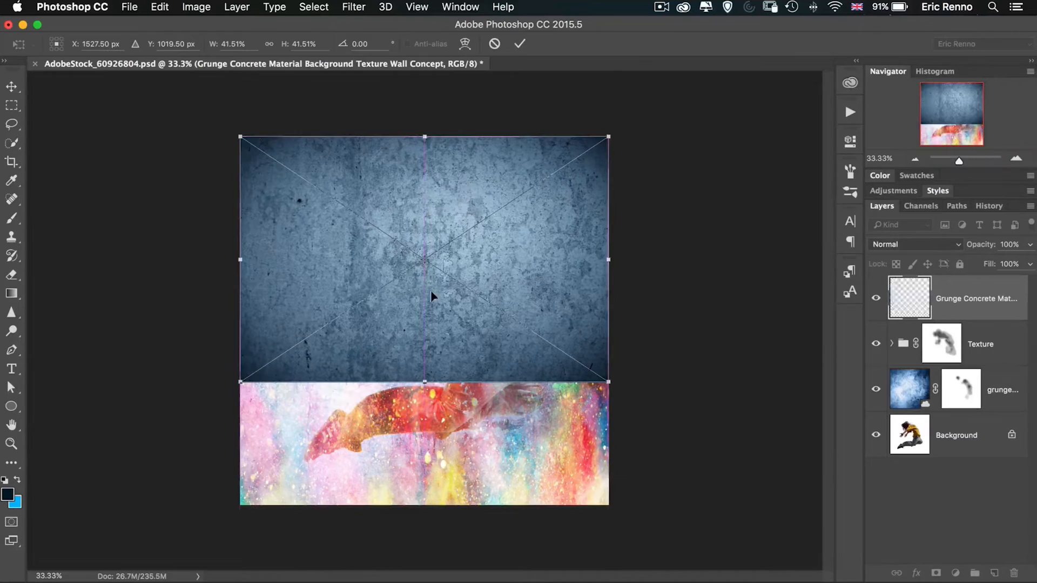
# Stretch the grunge concrete texture to fill the canvas and blend it with Divide at 40% opacity.
pyautogui.moveTo(423, 381); pyautogui.dragTo(447, 506)
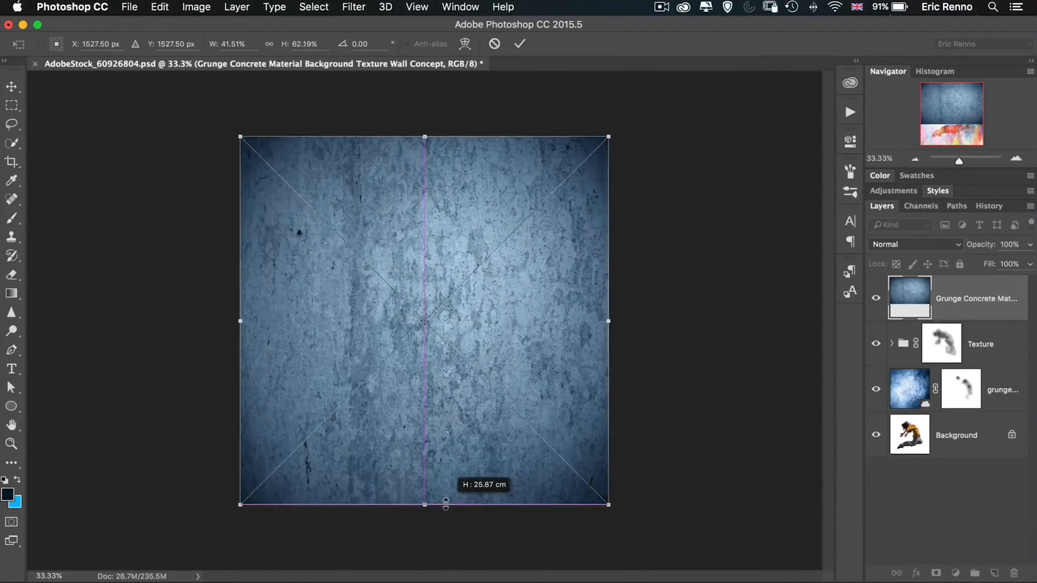
pyautogui.moveTo(424, 505); pyautogui.dragTo(423, 499)
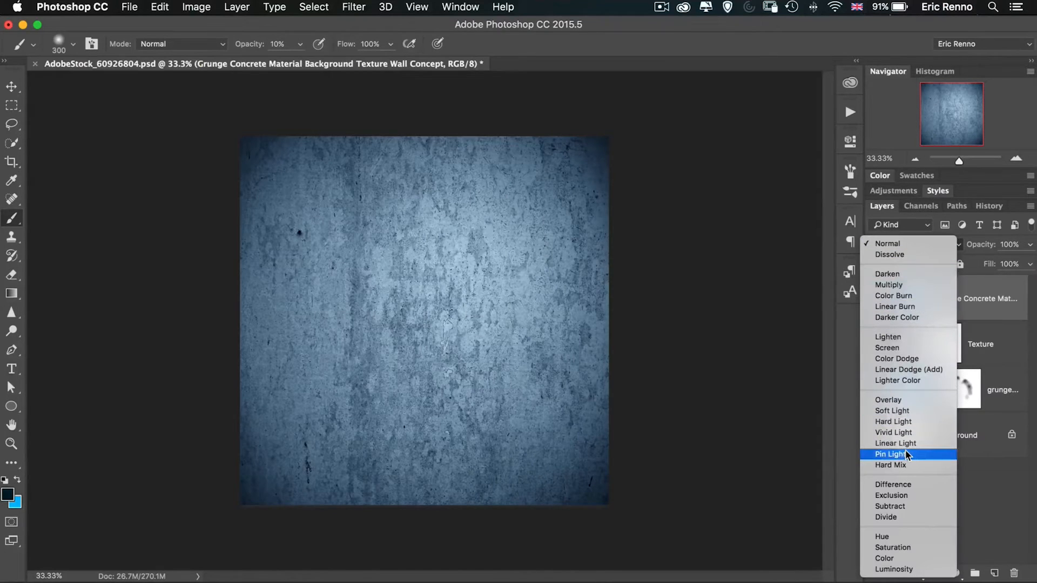
pyautogui.moveTo(916, 443)
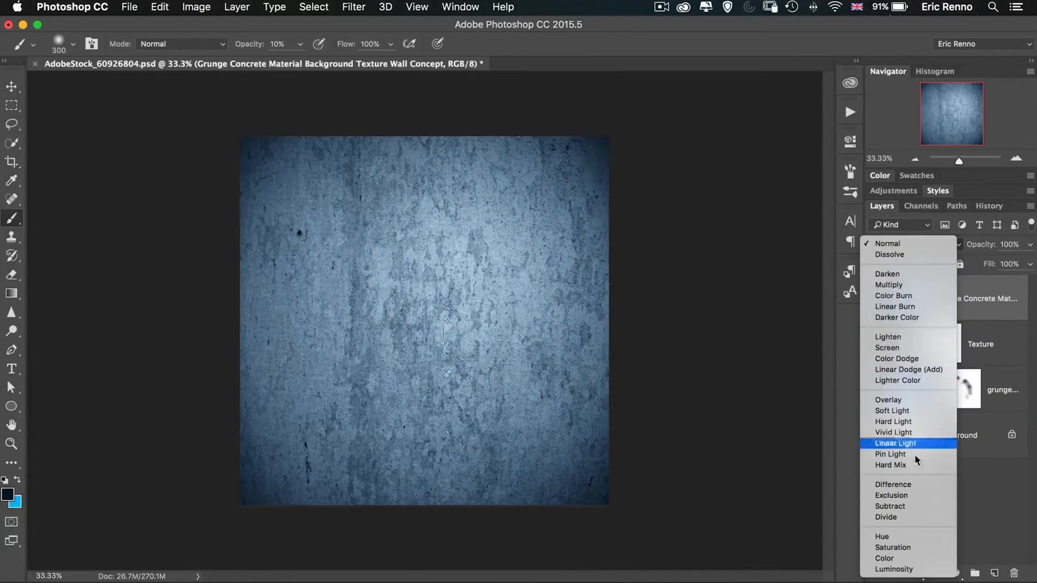
pyautogui.click(886, 517)
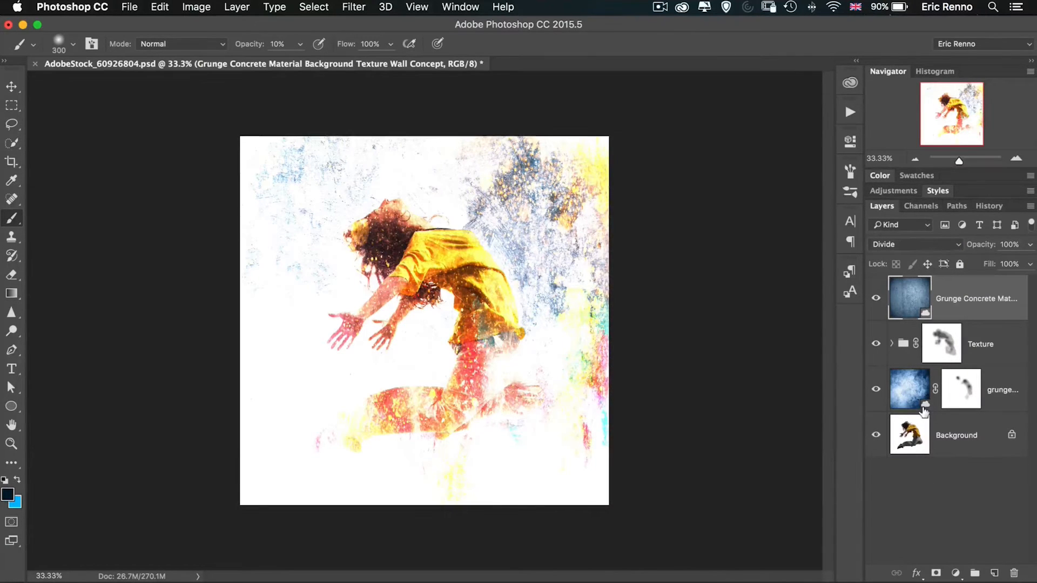
pyautogui.moveTo(909, 434)
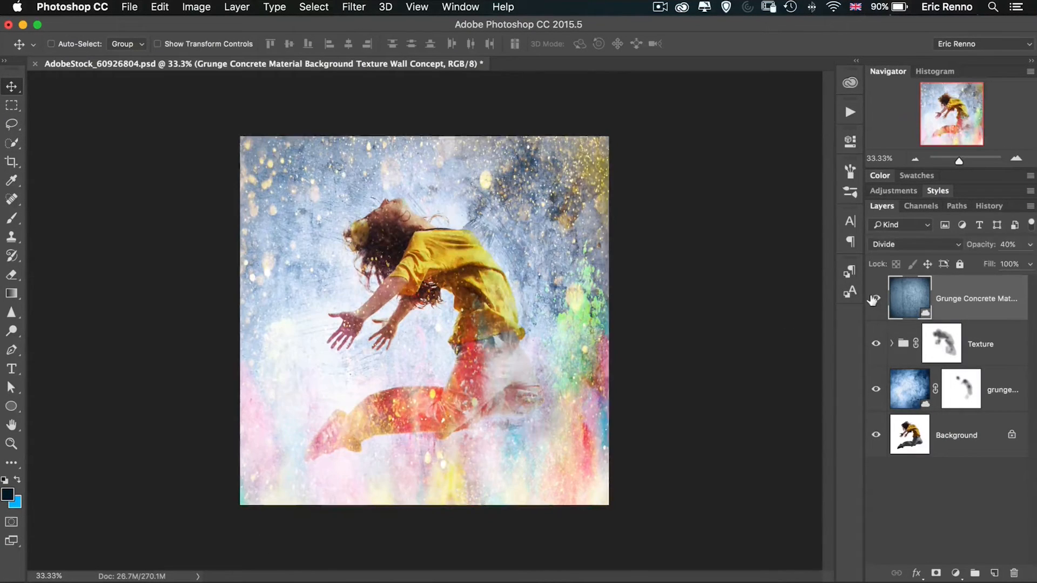
pyautogui.moveTo(851, 293)
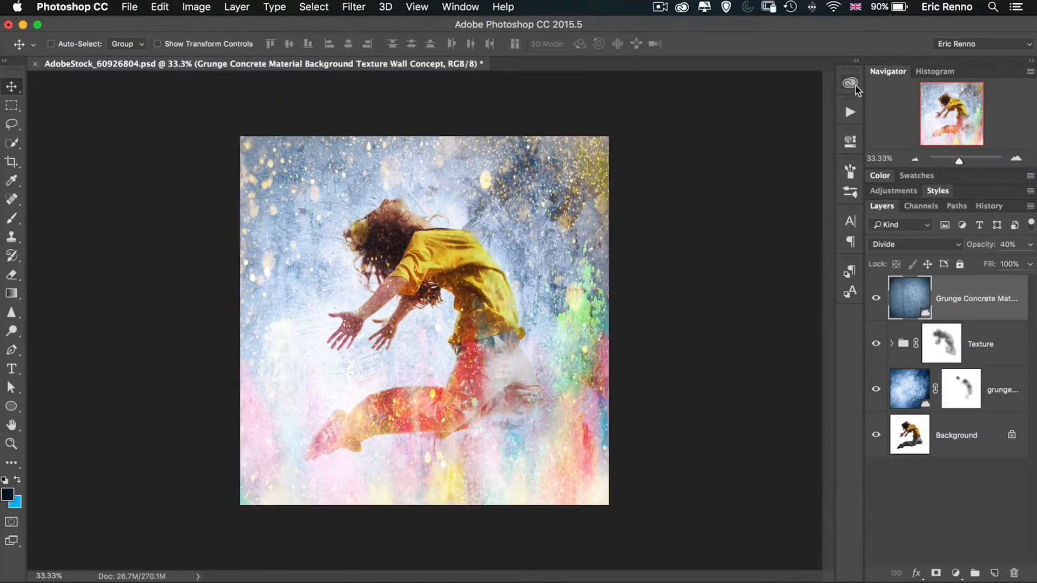
pyautogui.click(851, 82)
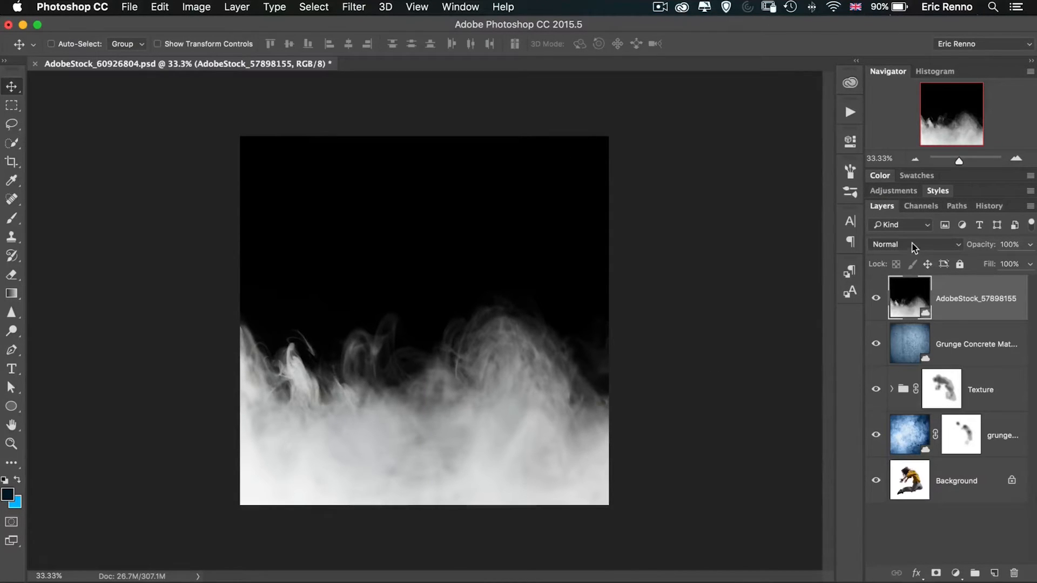
# Reveal the blending mode list for the newly placed smoke layer.
pyautogui.click(915, 245)
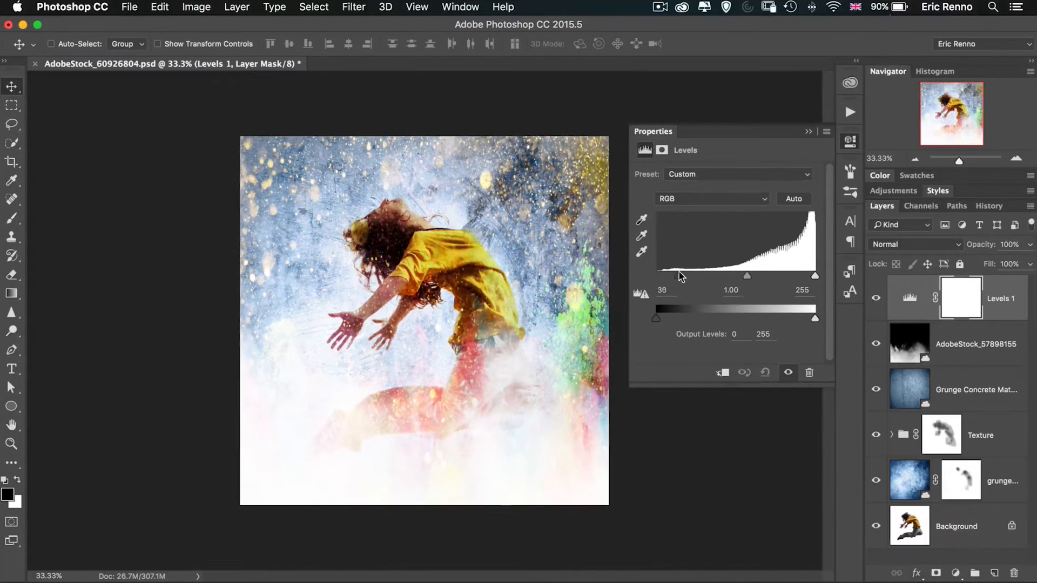
# Set the clipped Levels inputs to 131 / 0.57 / 226 for punchier smoke contrast.
pyautogui.moveTo(668, 276); pyautogui.dragTo(703, 275)
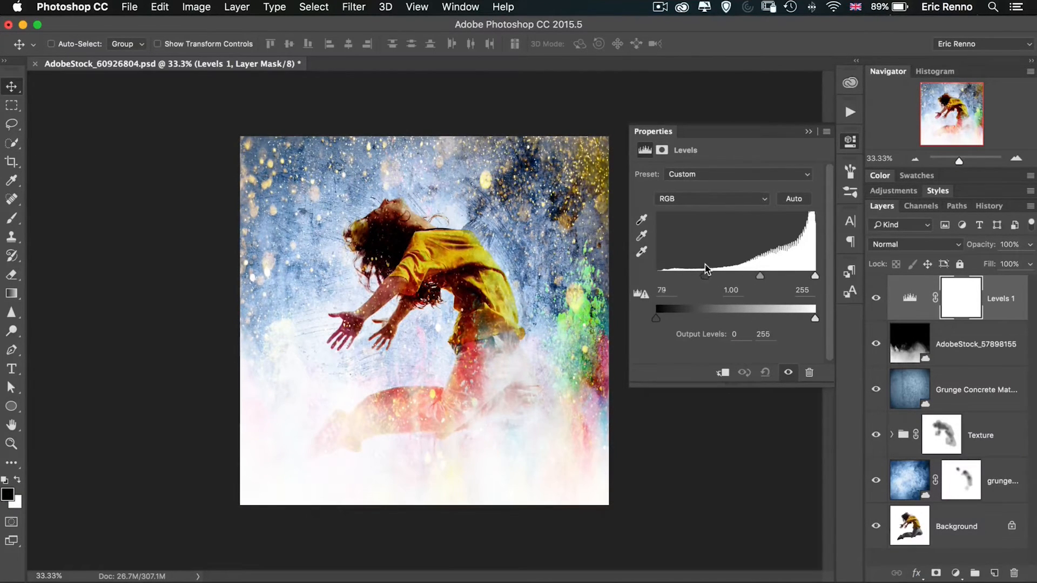
pyautogui.moveTo(705, 275); pyautogui.dragTo(738, 275)
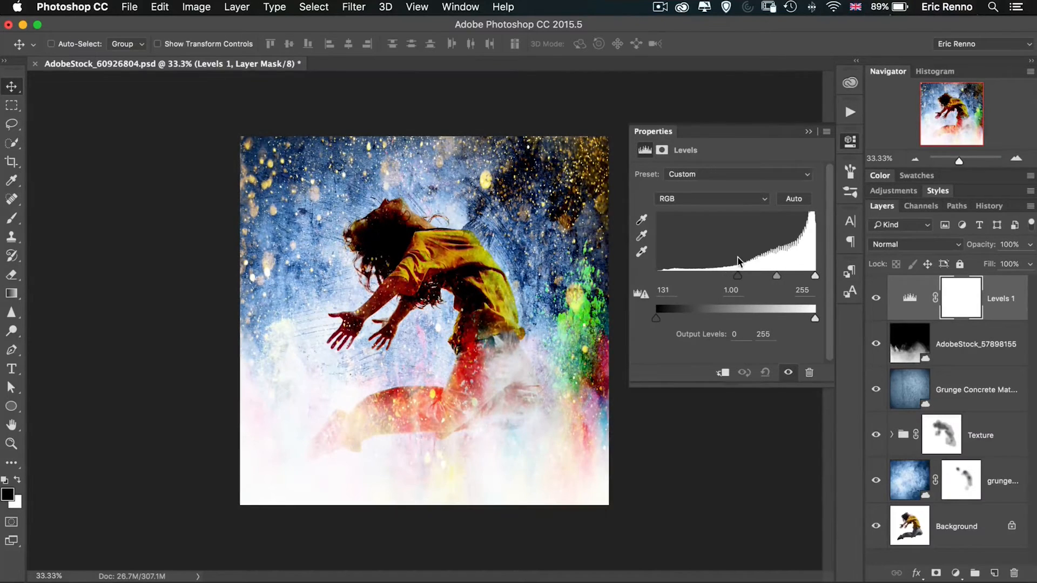
pyautogui.moveTo(738, 275); pyautogui.dragTo(777, 275)
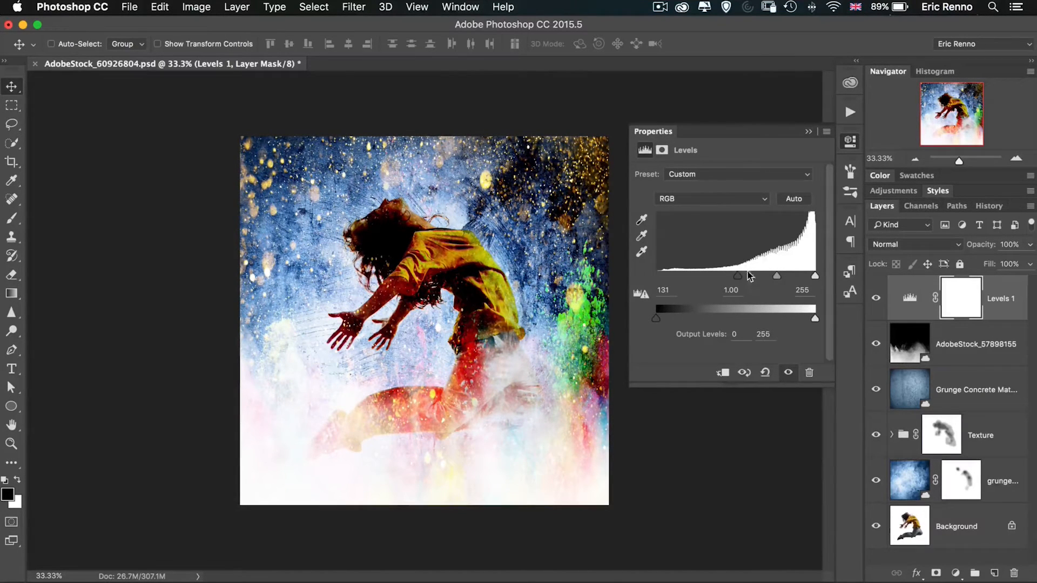
pyautogui.moveTo(814, 275); pyautogui.dragTo(812, 276)
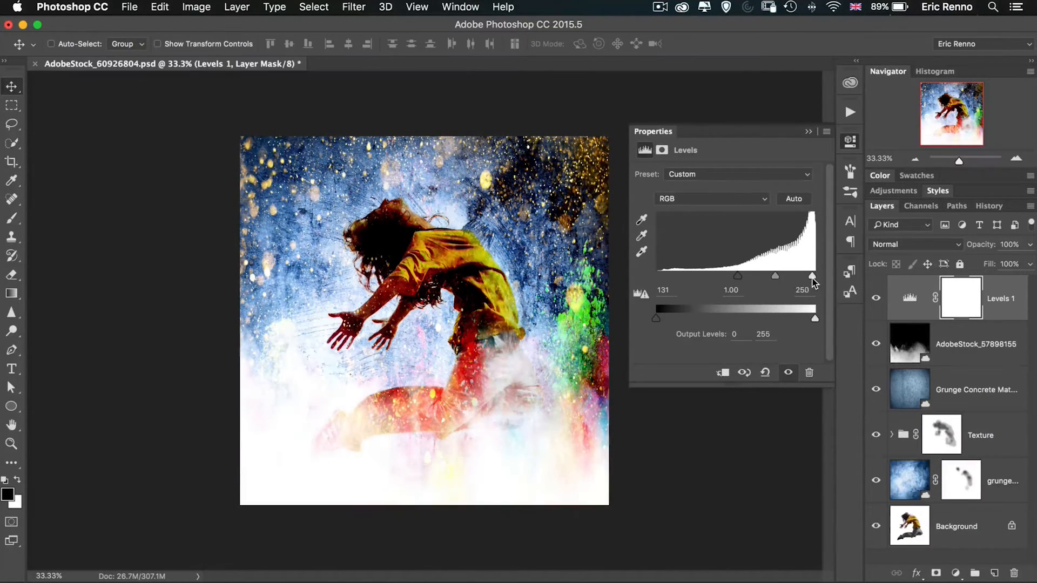
pyautogui.moveTo(814, 276); pyautogui.dragTo(805, 276)
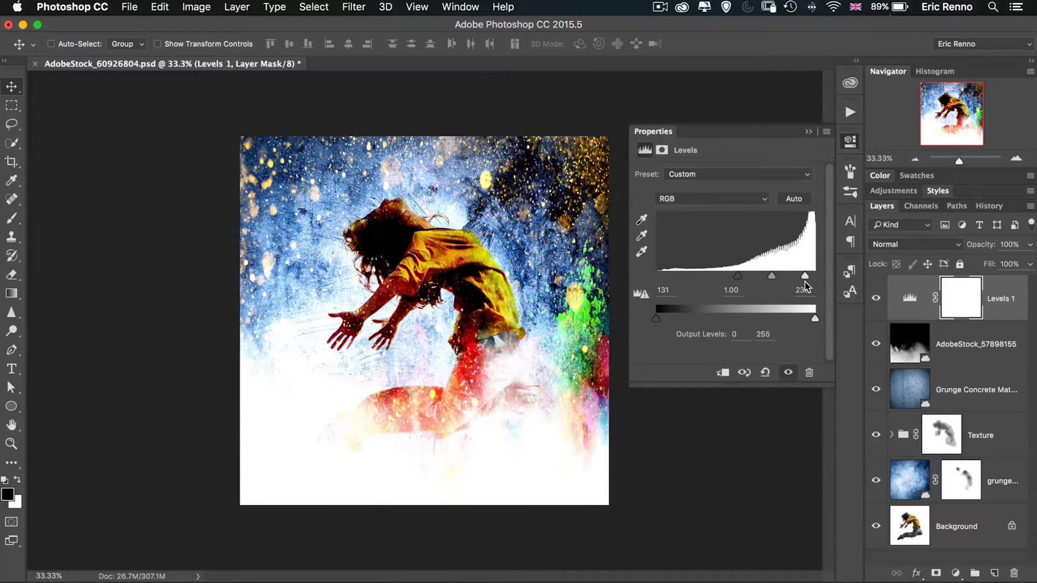
pyautogui.moveTo(805, 275); pyautogui.dragTo(801, 276)
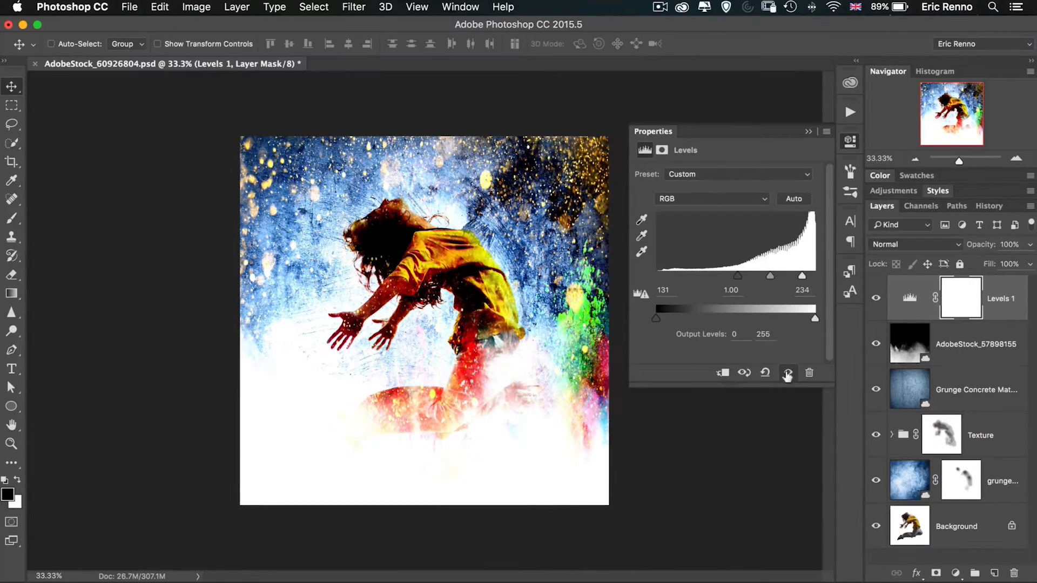
pyautogui.moveTo(800, 277); pyautogui.dragTo(798, 278)
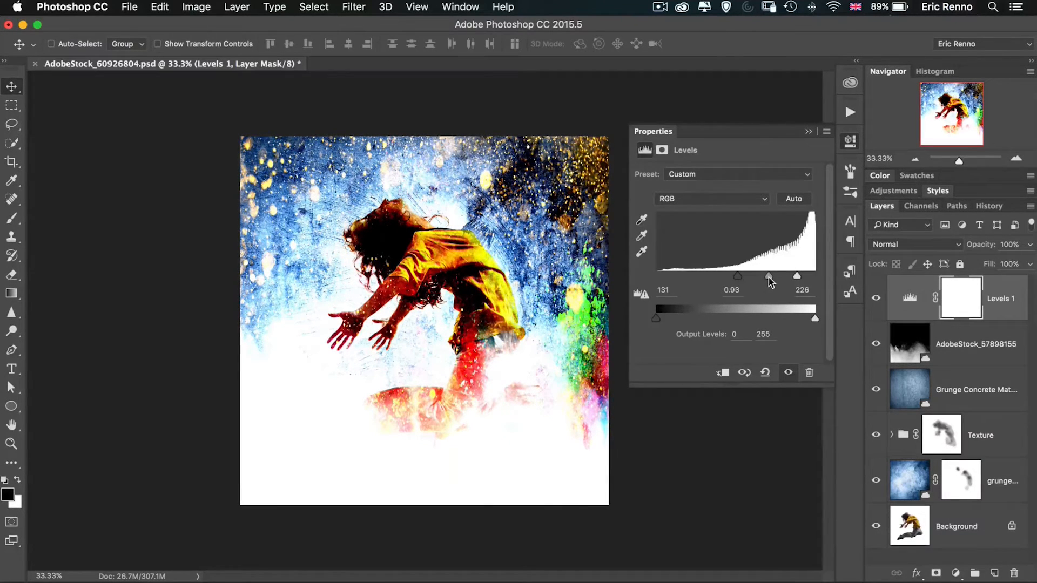
pyautogui.moveTo(770, 276); pyautogui.dragTo(761, 276)
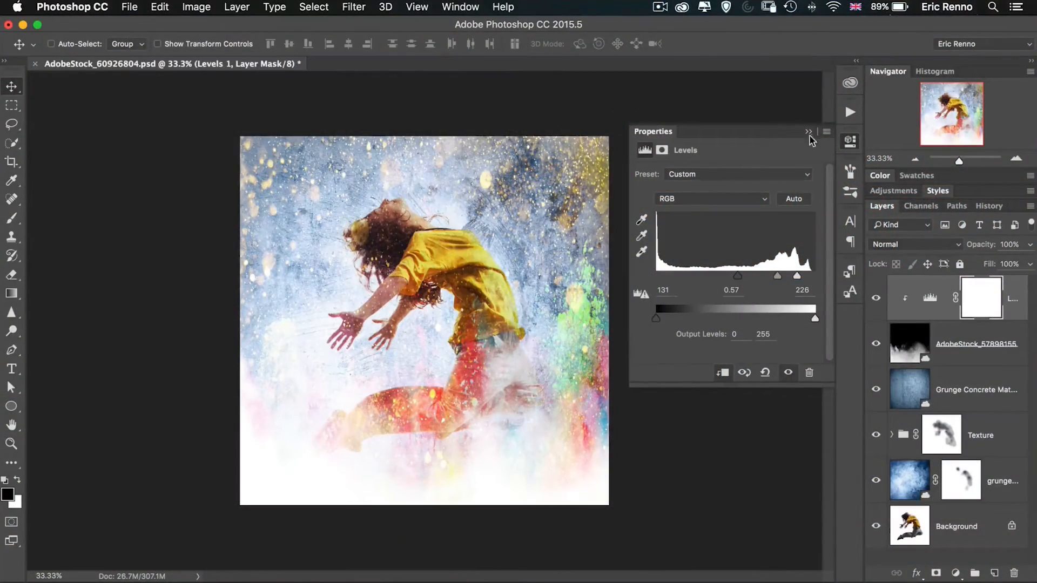
pyautogui.click(808, 132)
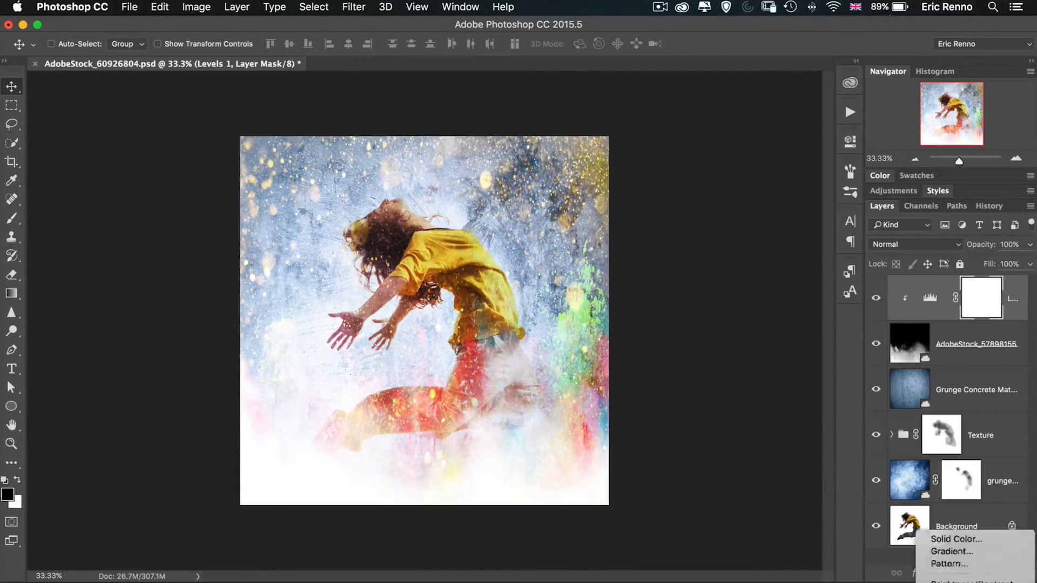
pyautogui.moveTo(963, 502)
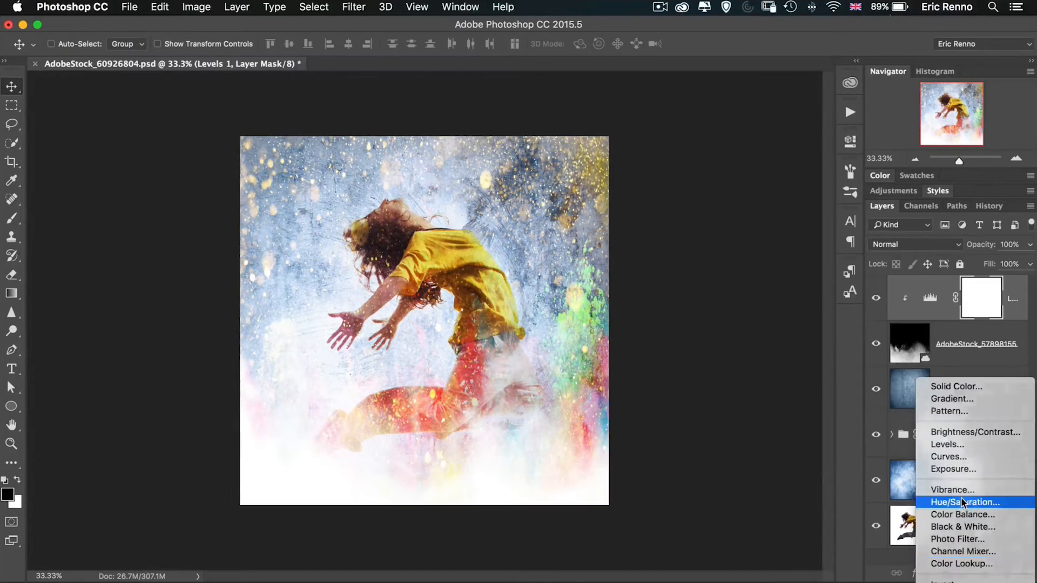
# Colorize the smoke green with Hue 125, Saturation 55 and Lightness about +19.
pyautogui.click(964, 502)
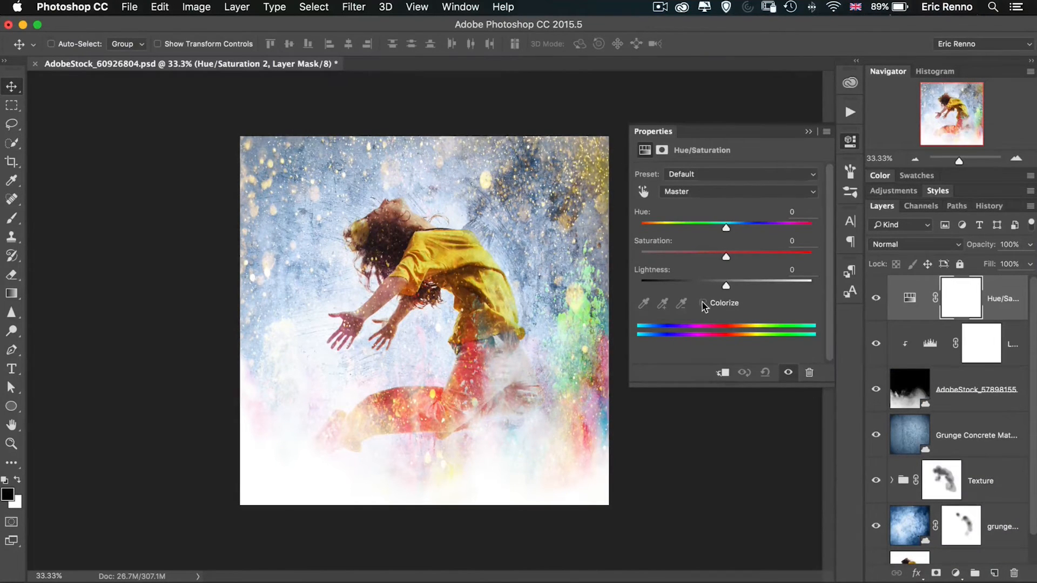
pyautogui.click(703, 303)
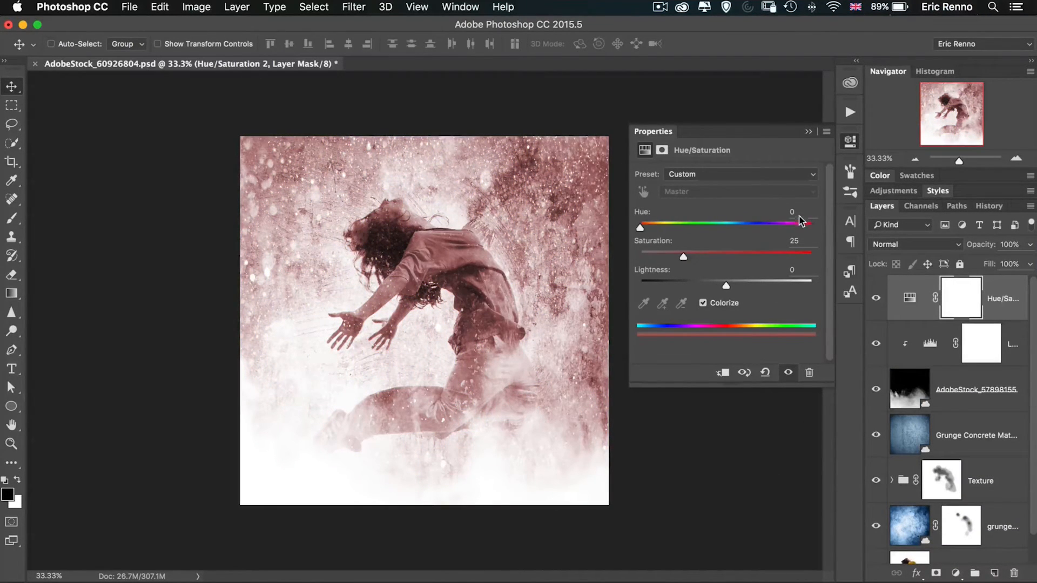
pyautogui.moveTo(640, 227); pyautogui.dragTo(642, 227)
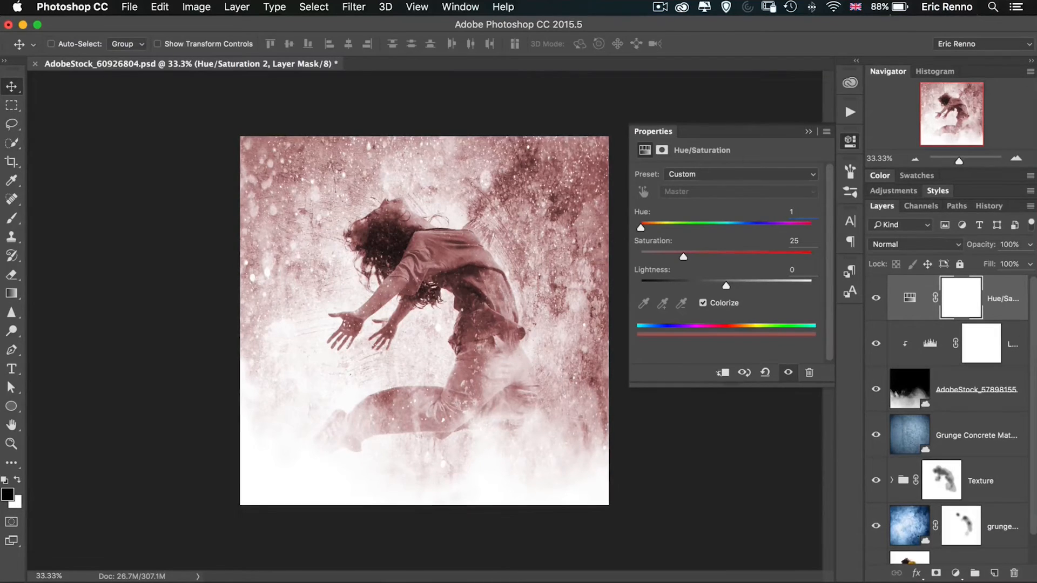
pyautogui.moveTo(641, 228); pyautogui.dragTo(701, 228)
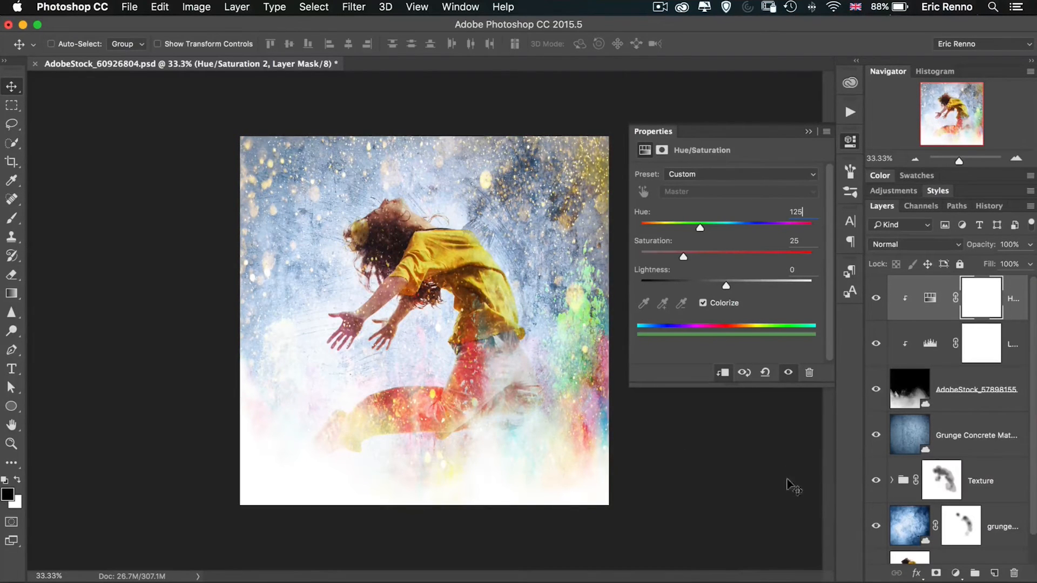
pyautogui.moveTo(682, 257); pyautogui.dragTo(717, 257)
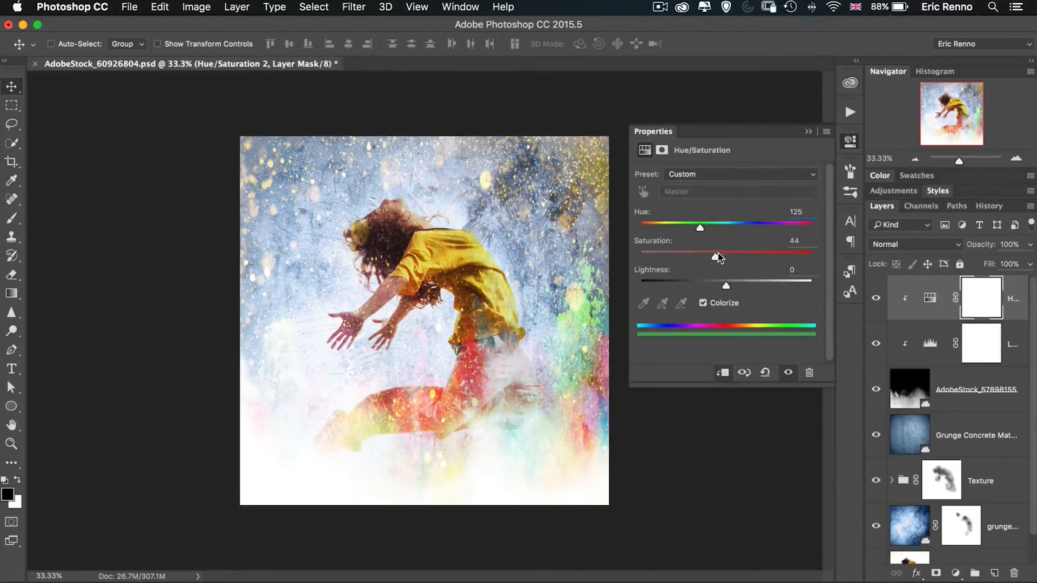
pyautogui.moveTo(717, 257); pyautogui.dragTo(734, 257)
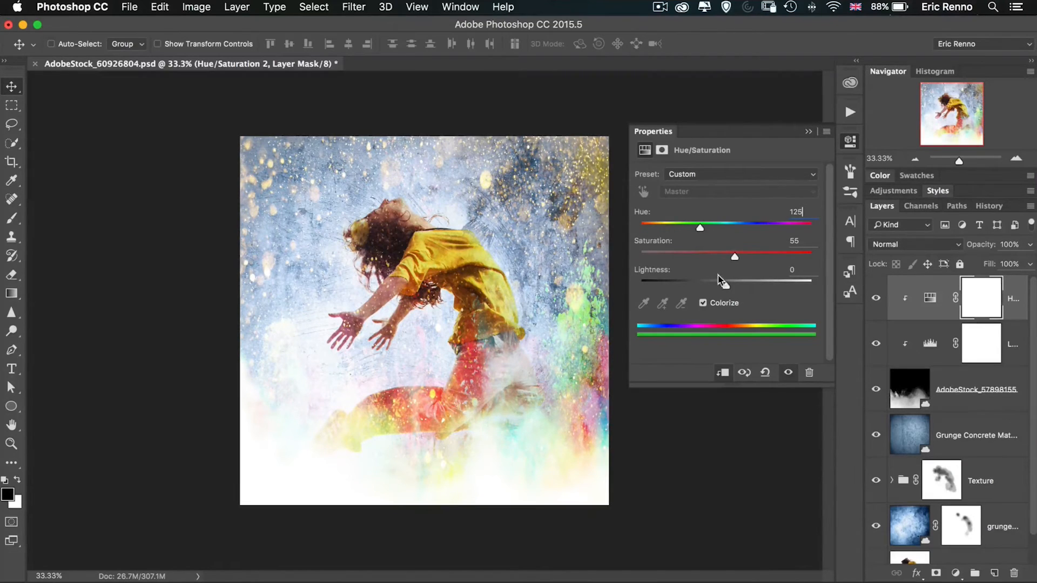
pyautogui.moveTo(735, 280); pyautogui.dragTo(741, 280)
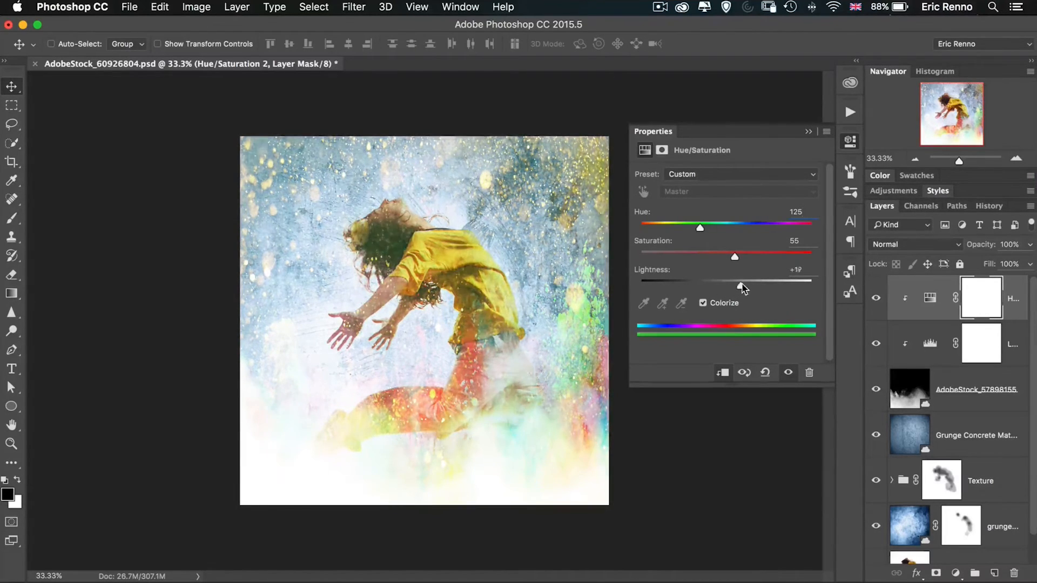
pyautogui.moveTo(742, 281); pyautogui.dragTo(739, 280)
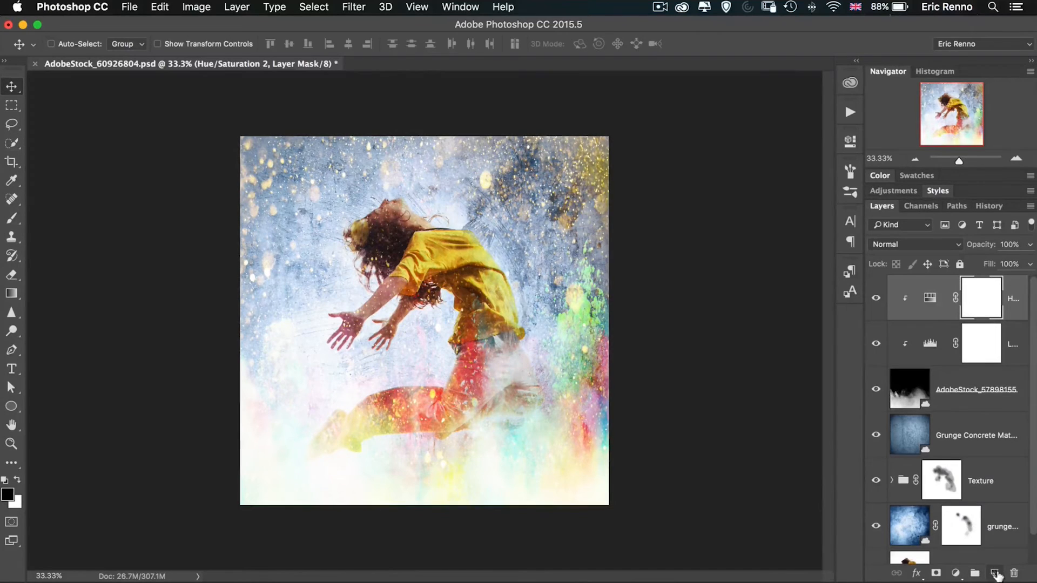
# Create a new layer named Vin set to Overlay blend mode.
pyautogui.click(994, 573)
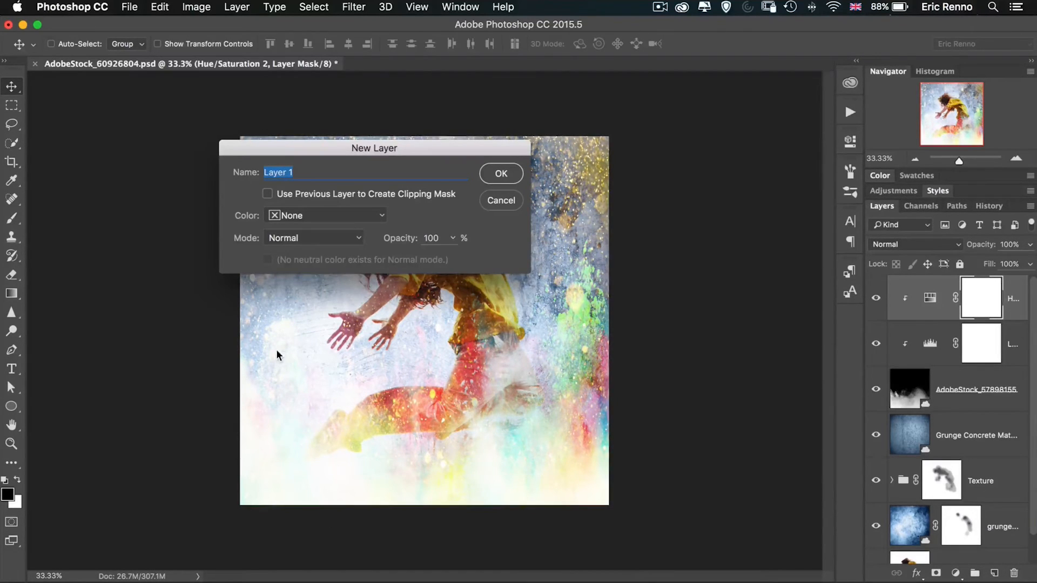
pyautogui.moveTo(337, 289)
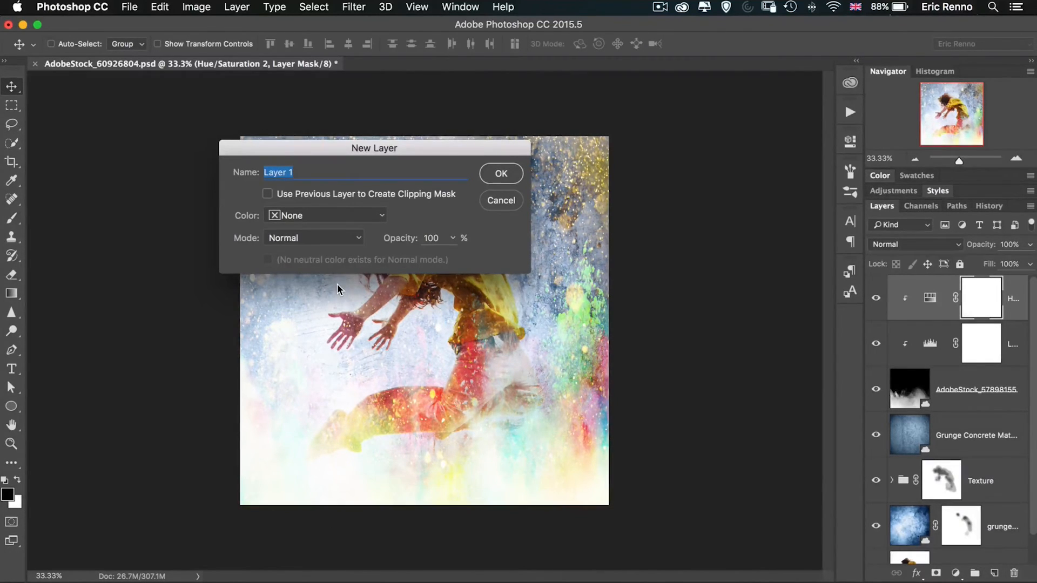
pyautogui.write('Vin')
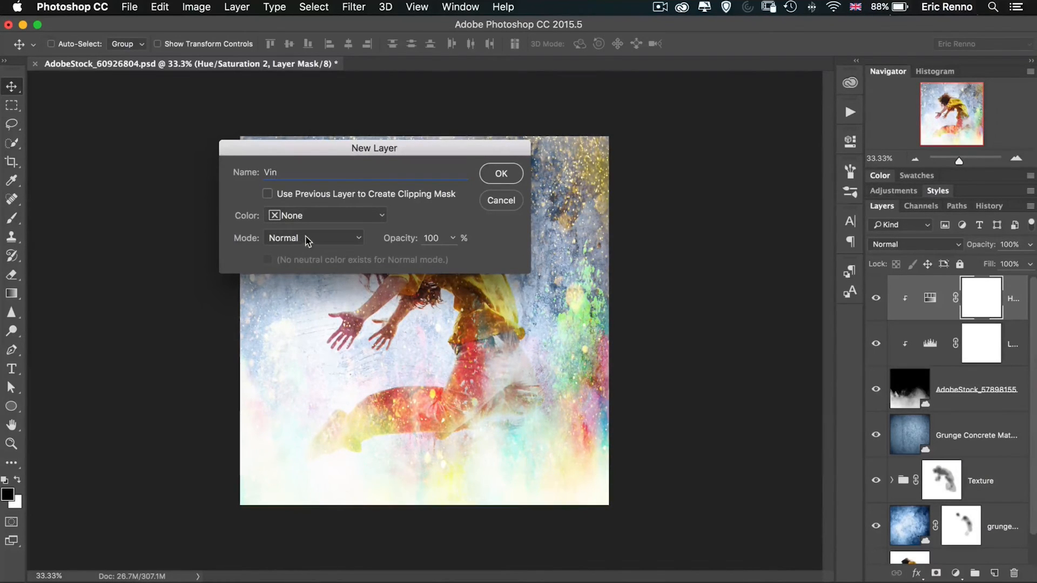
pyautogui.click(313, 238)
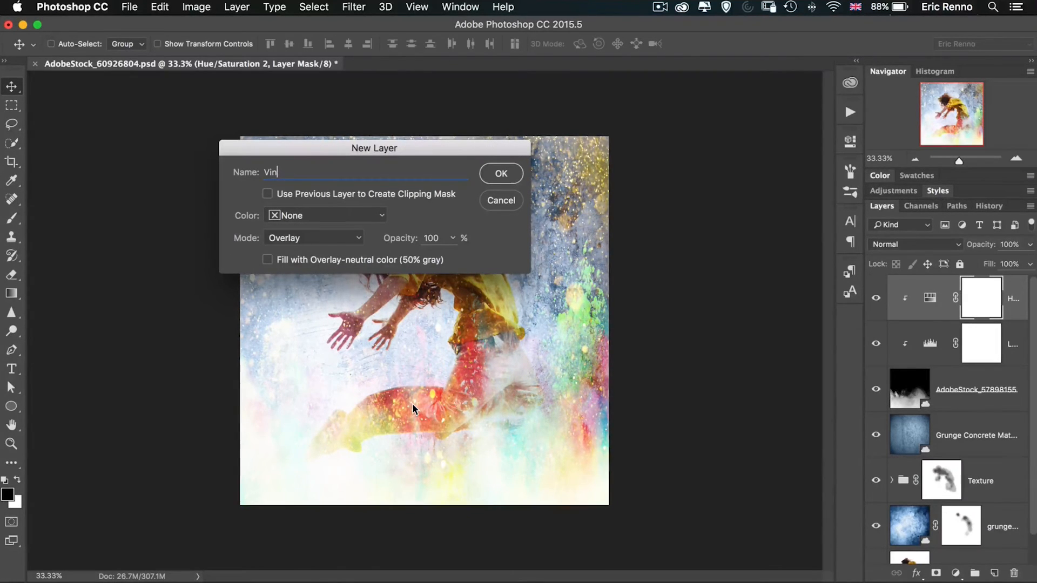
pyautogui.click(500, 173)
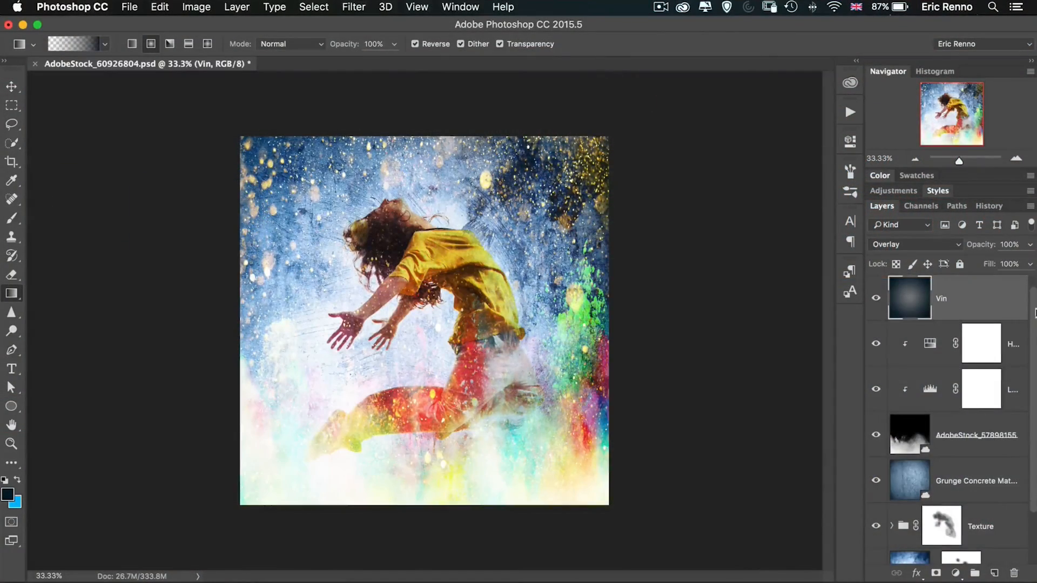
# Scroll the Layers panel after drawing the dark radial vignette on Vin.
pyautogui.scroll(-3)
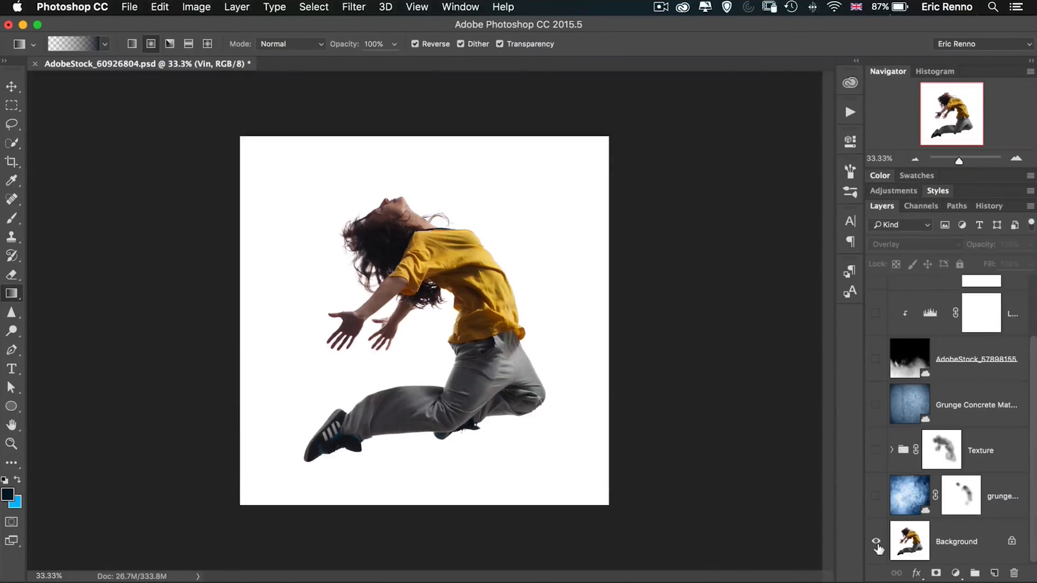
pyautogui.click(876, 541)
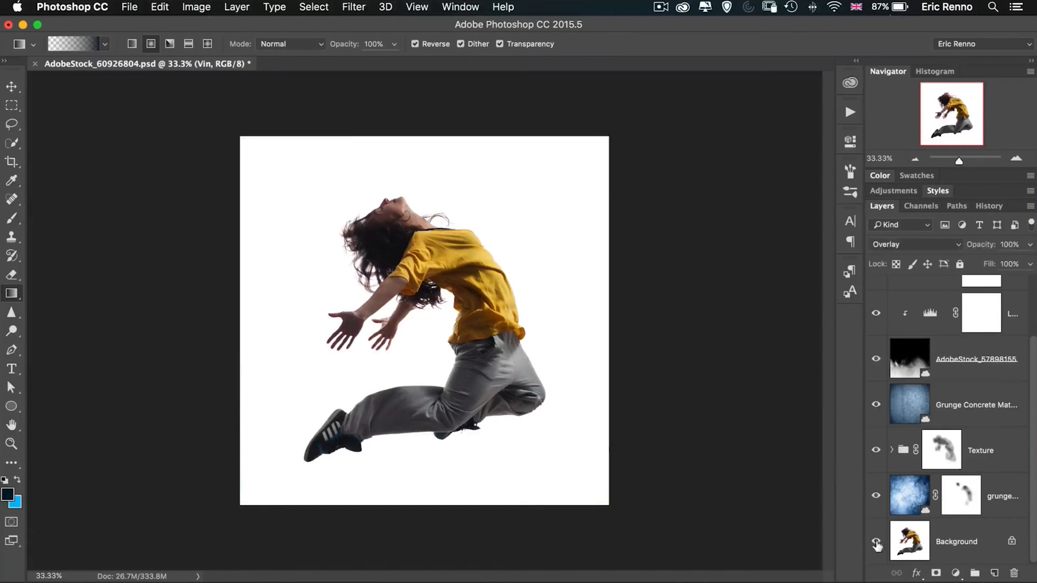